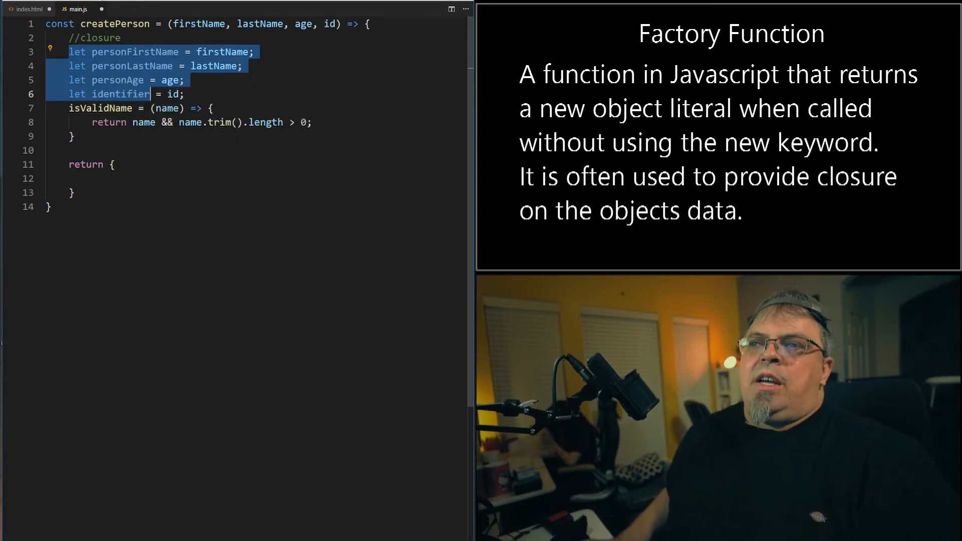
Draft plain firstName and age properties in the returned object, then remove them again.
left_click(191, 52)
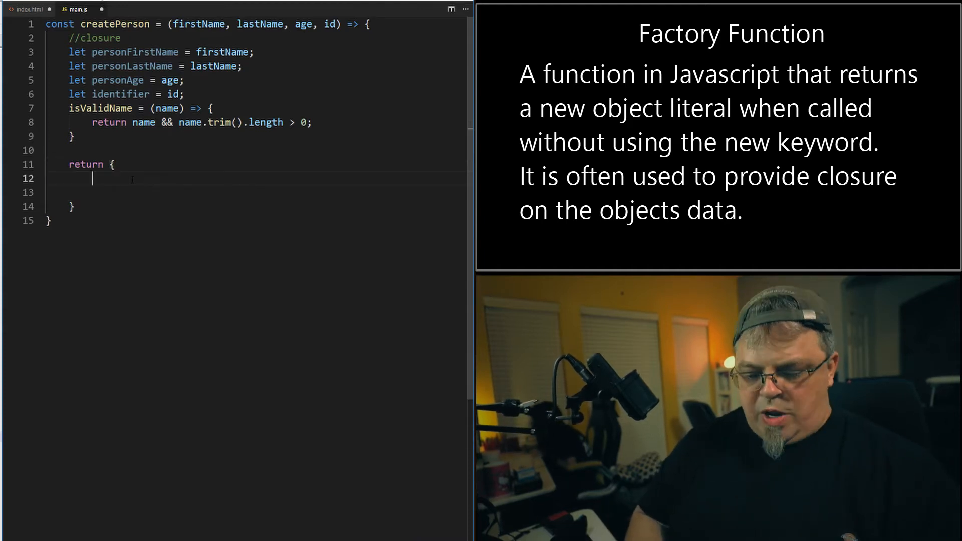
type("firstName:")
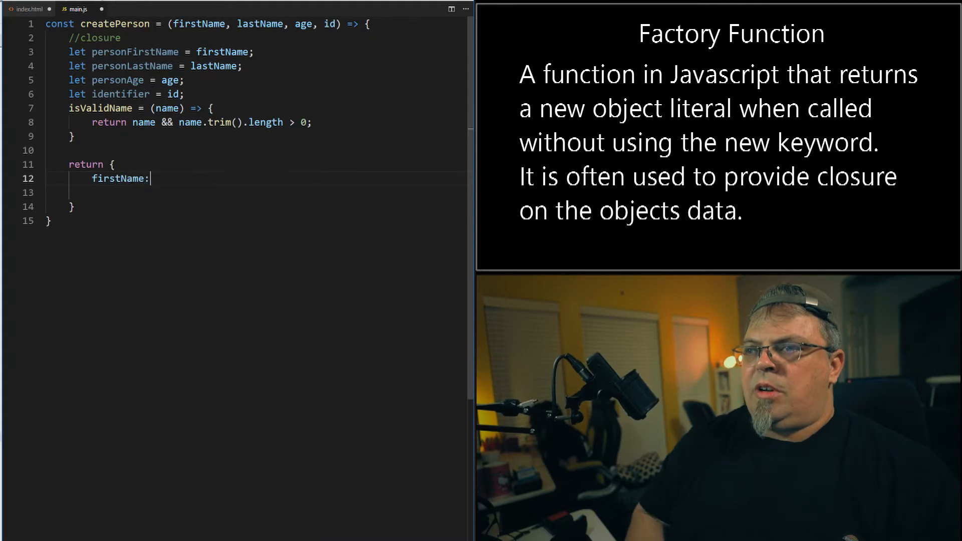
type("firstName;")
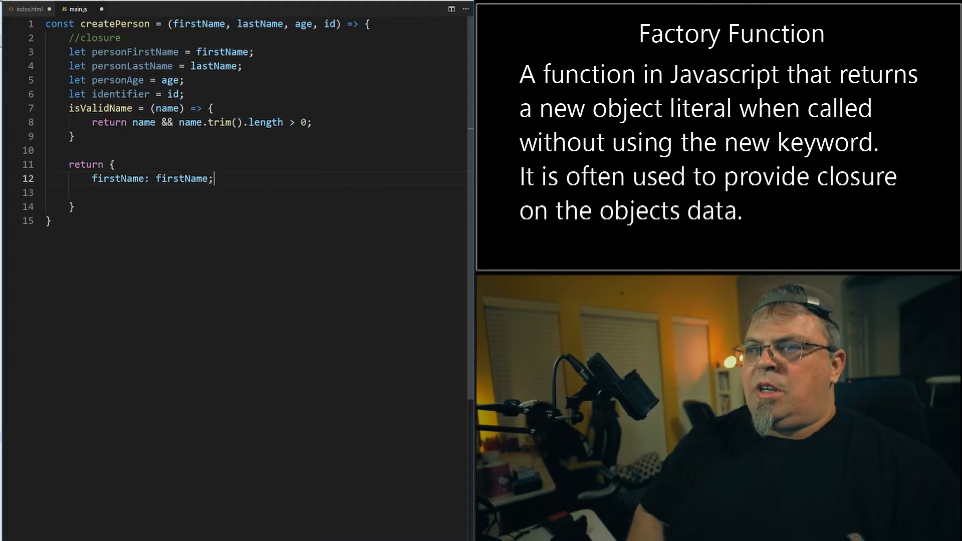
type(",")
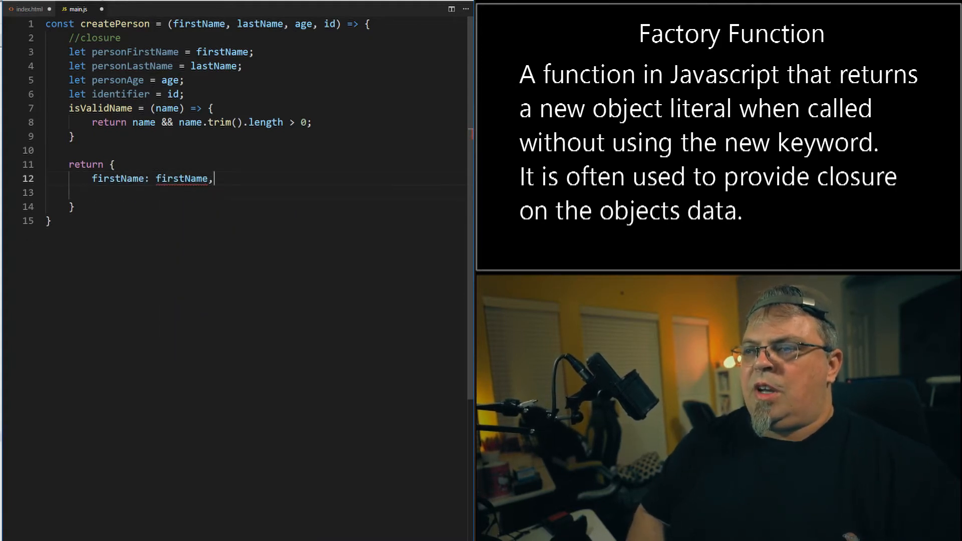
type("p")
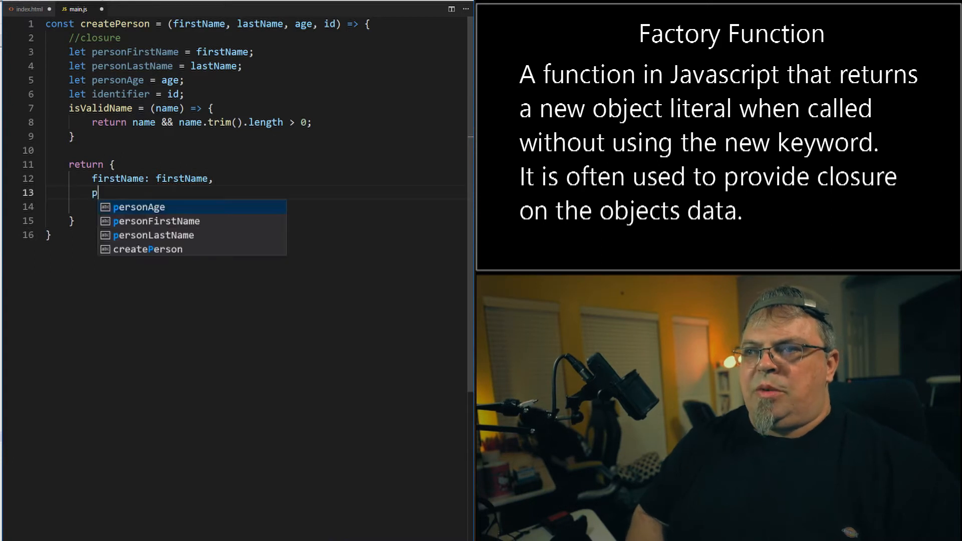
type("es")
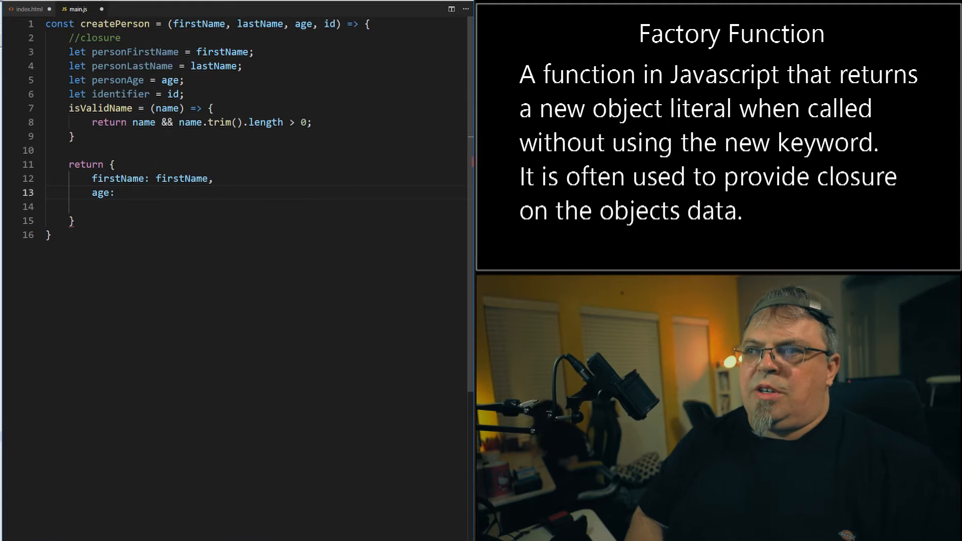
type("age")
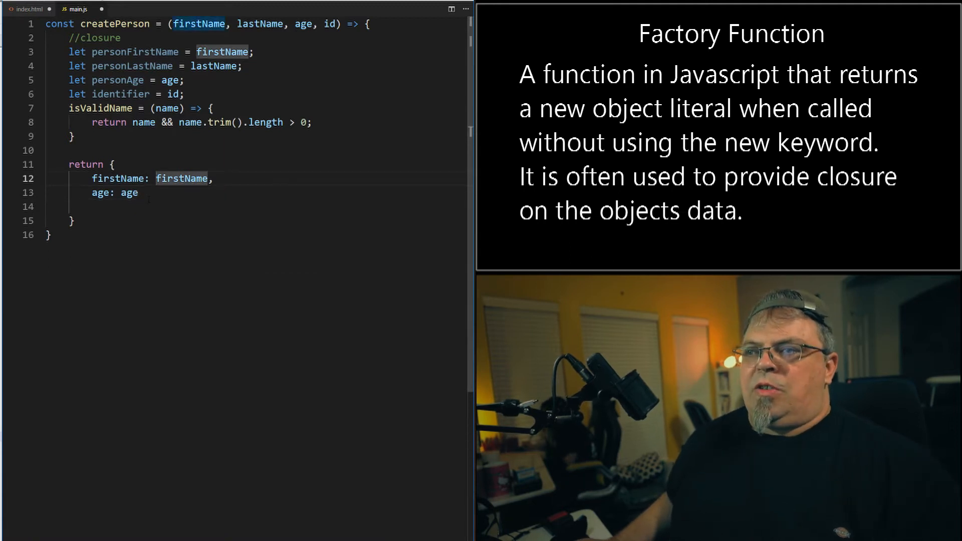
left_click_drag(92, 179, 138, 193)
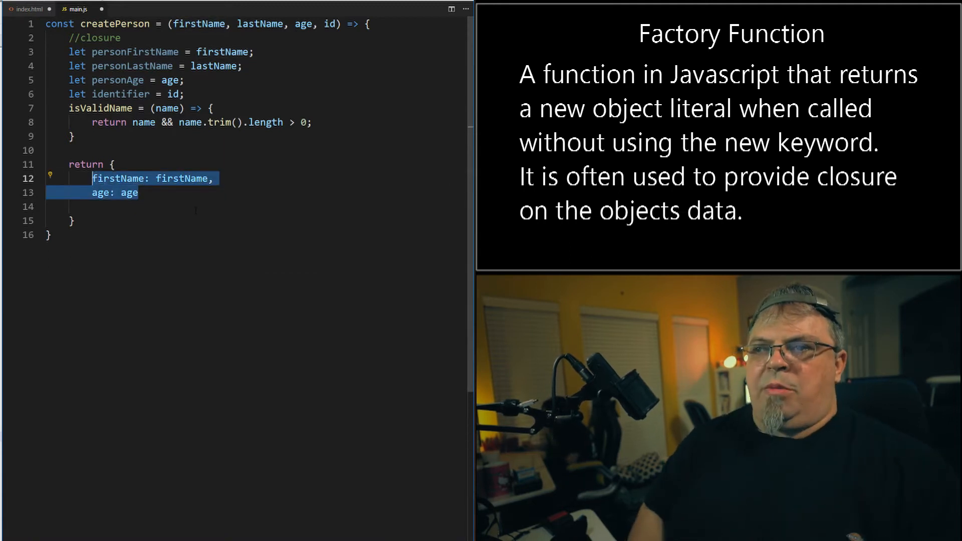
key("Delete")
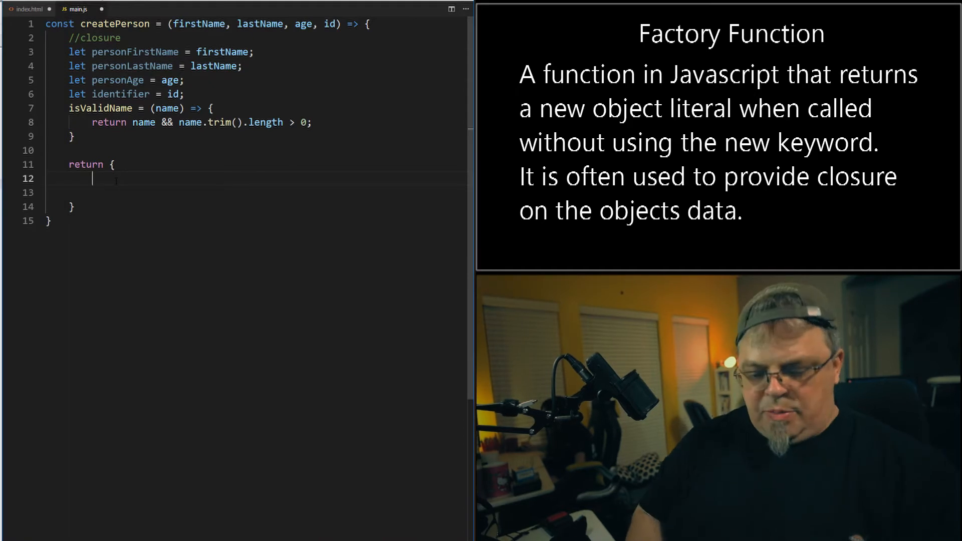
Write get age() { return personAge; } as the object's age accessor.
type("get")
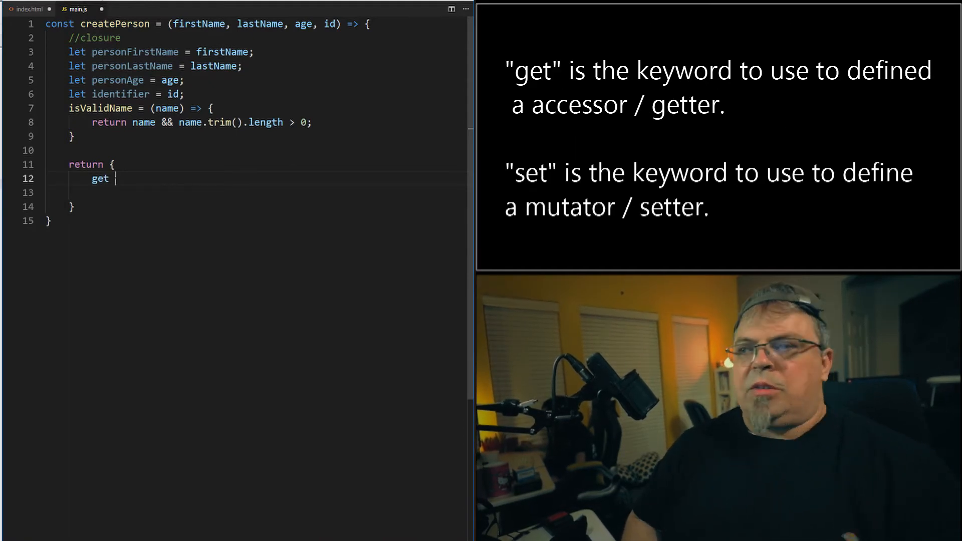
type("age")
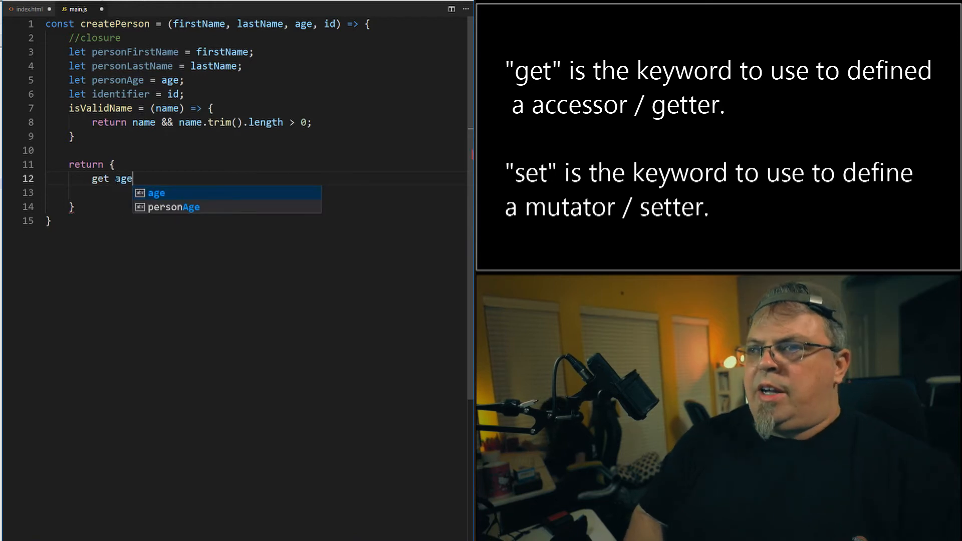
type("(g")
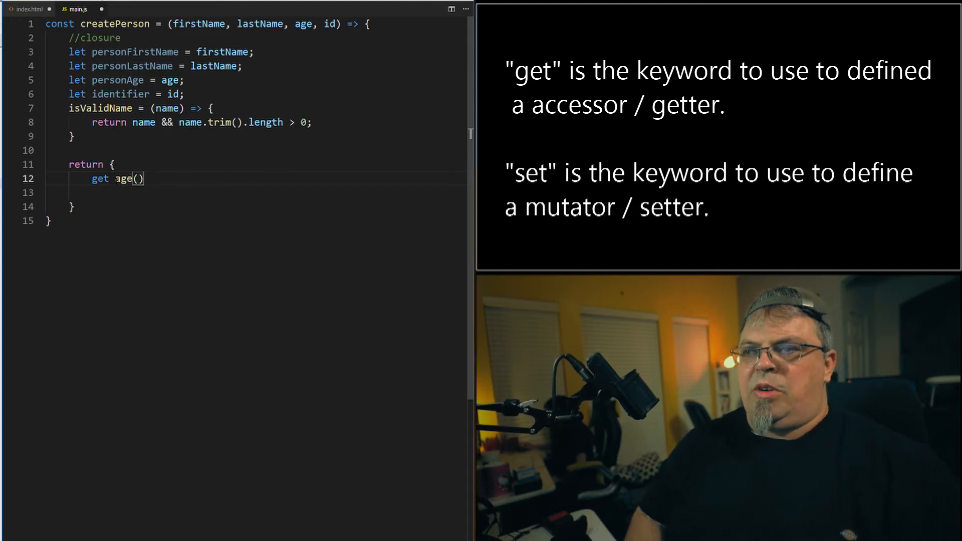
type("{")
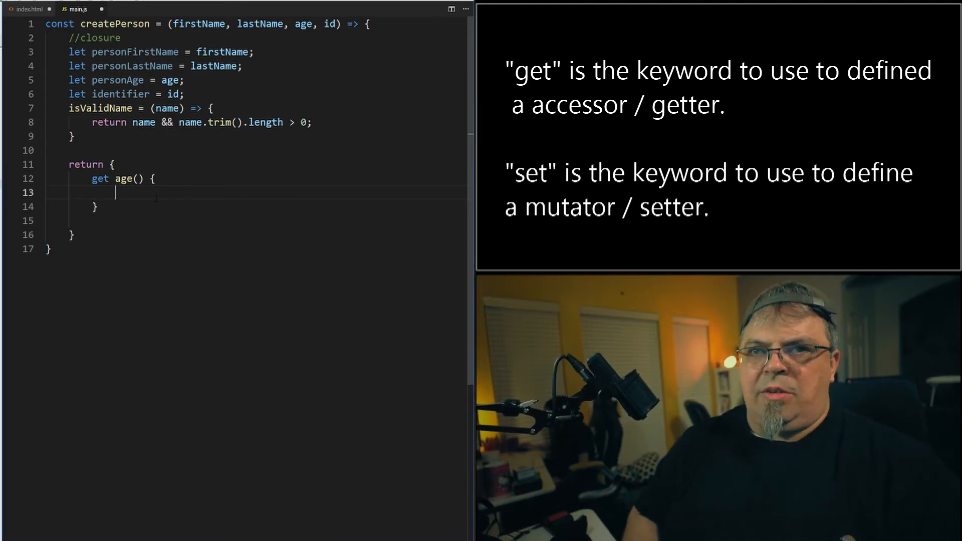
type("r")
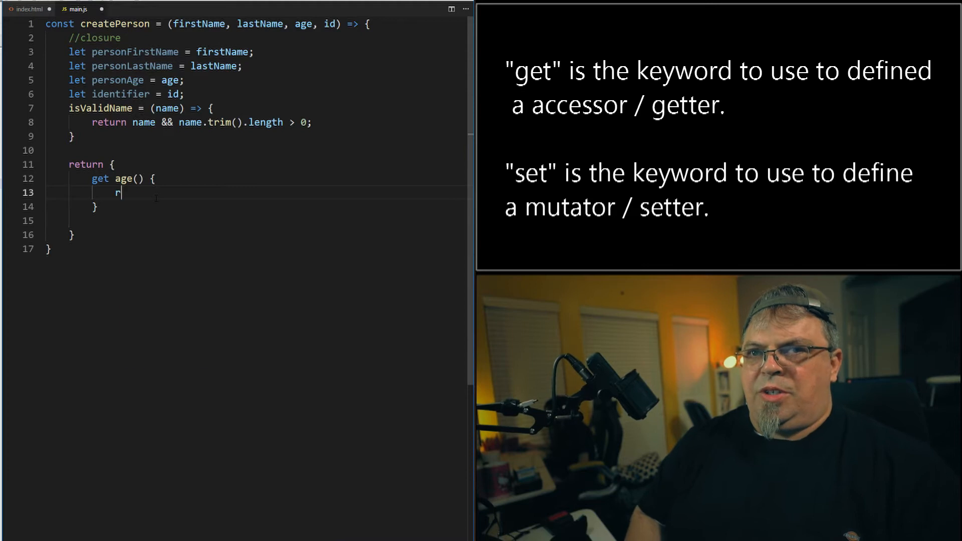
type("eturn personAge;")
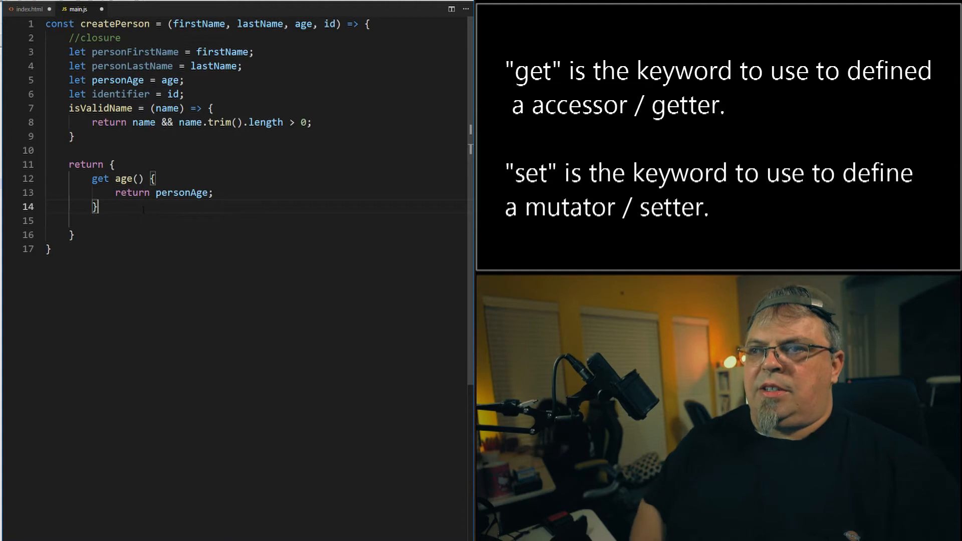
Add set age() { personAge = age; } on the line below the getter.
key("Enter")
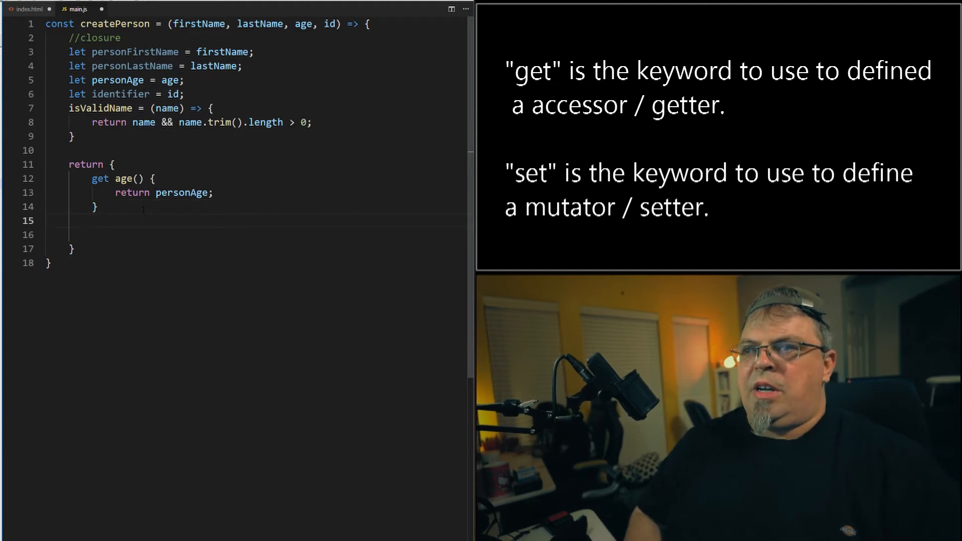
type("set")
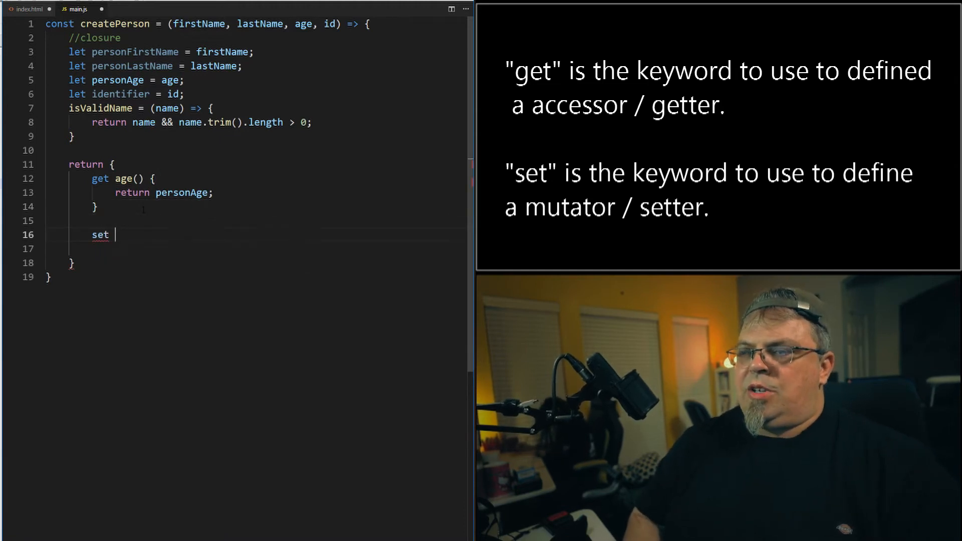
type("age() {")
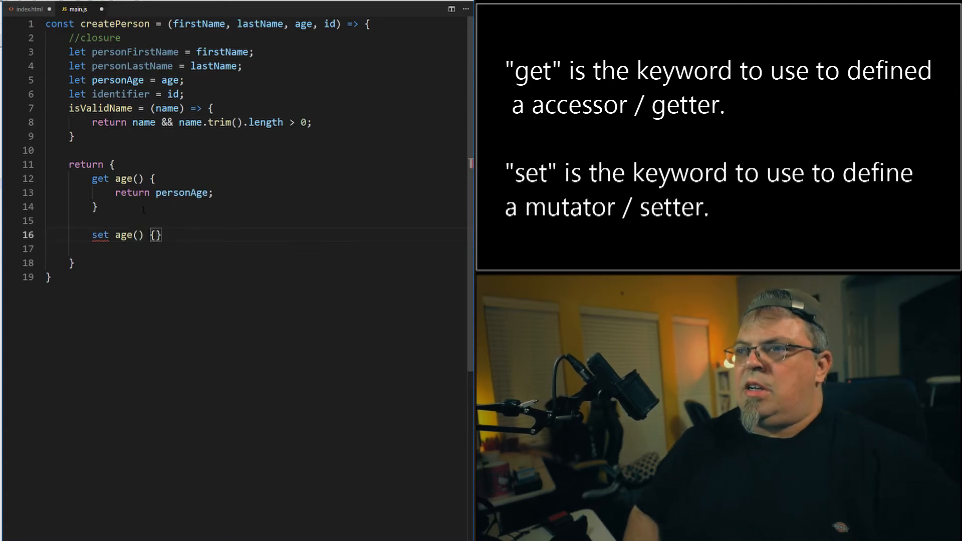
type("persona")
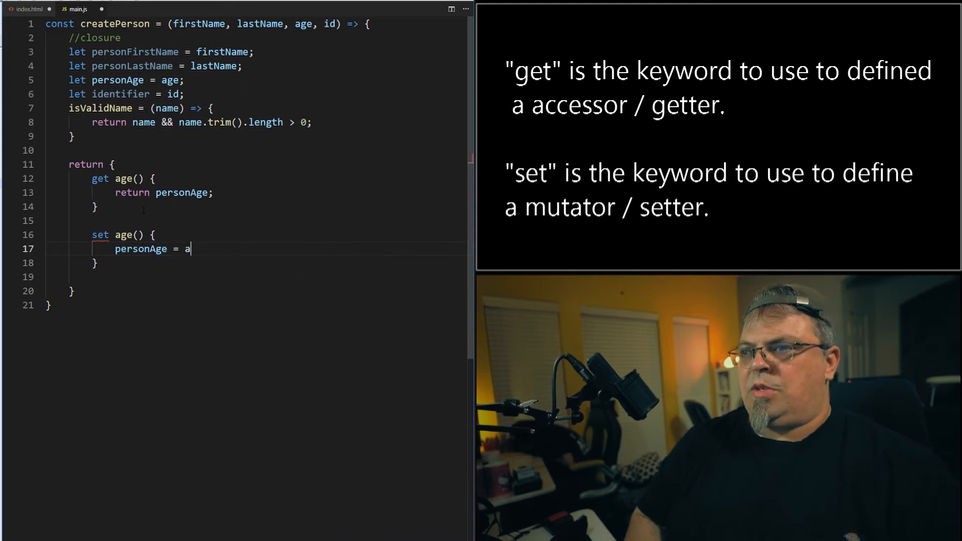
type("ge;")
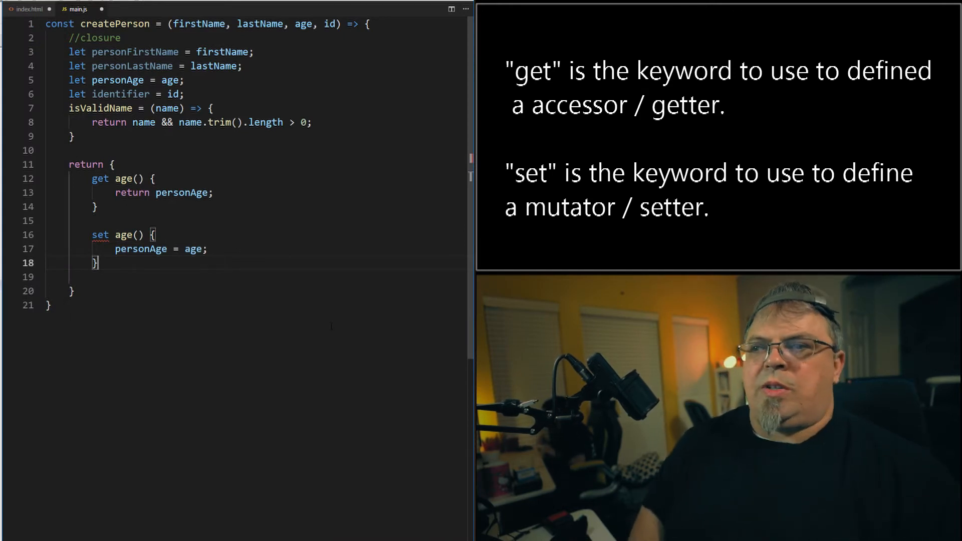
Make the setter read set age(age) by adding the age parameter.
scroll("down", 3)
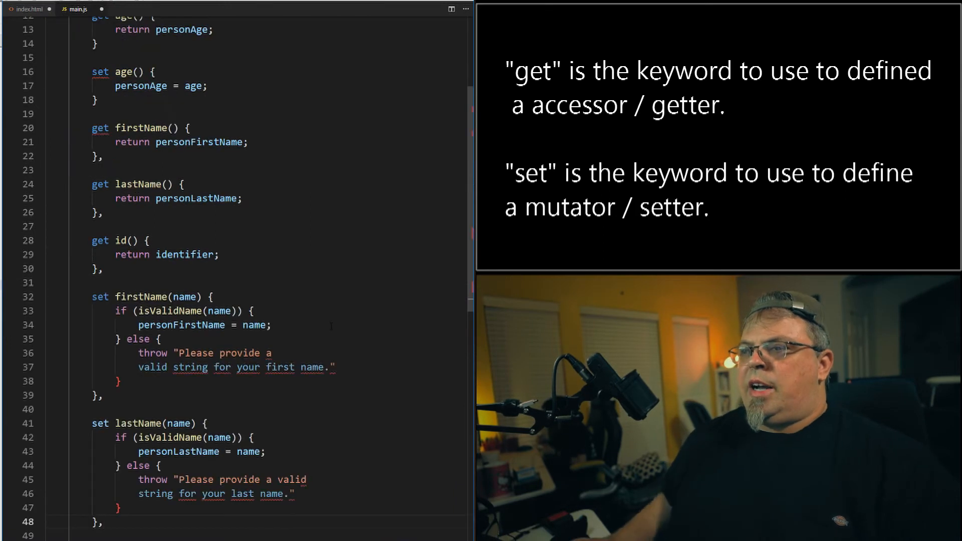
scroll("up", 3)
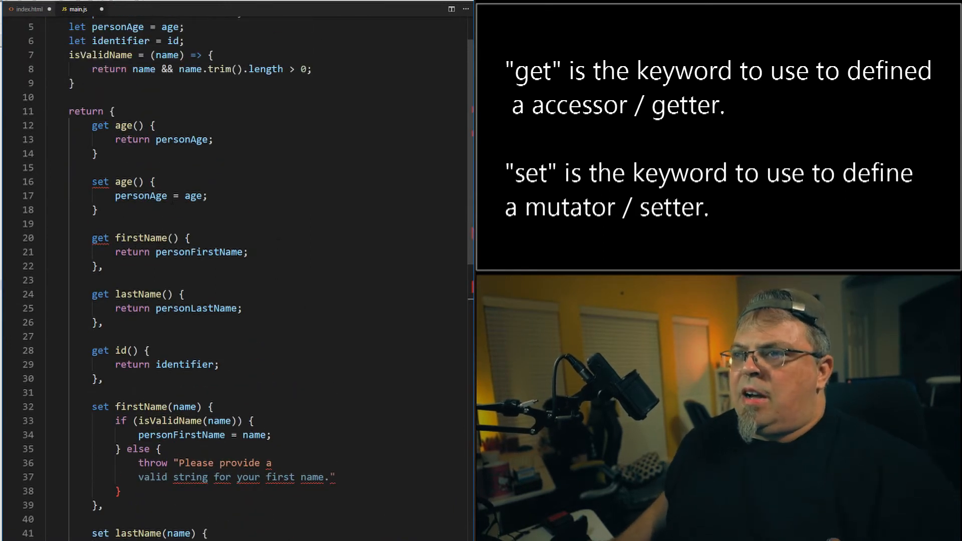
double_click(123, 182)
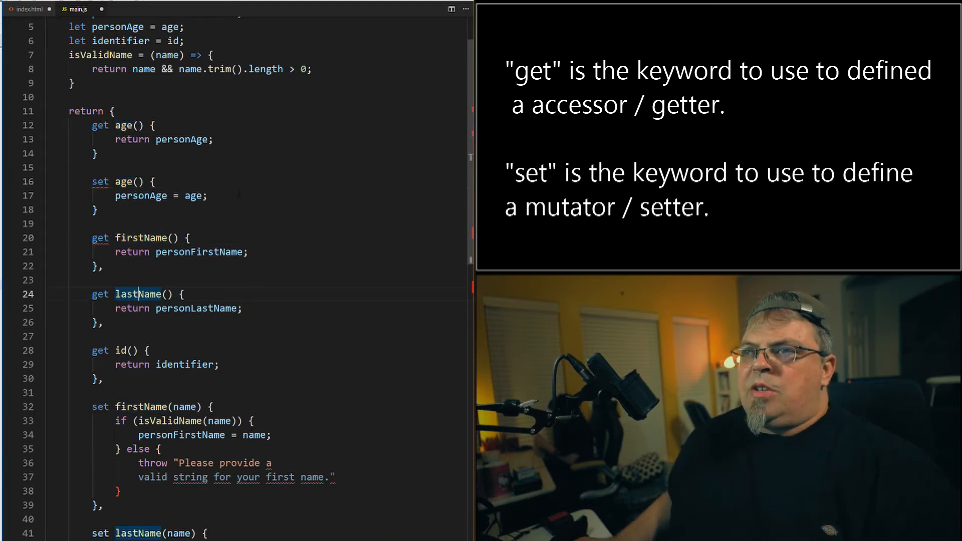
scroll("up", 3)
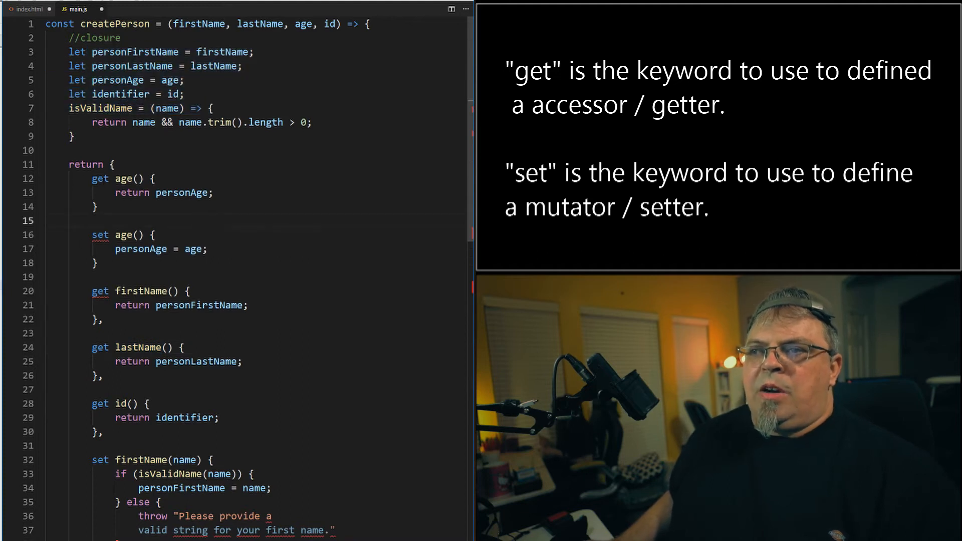
left_click(114, 164)
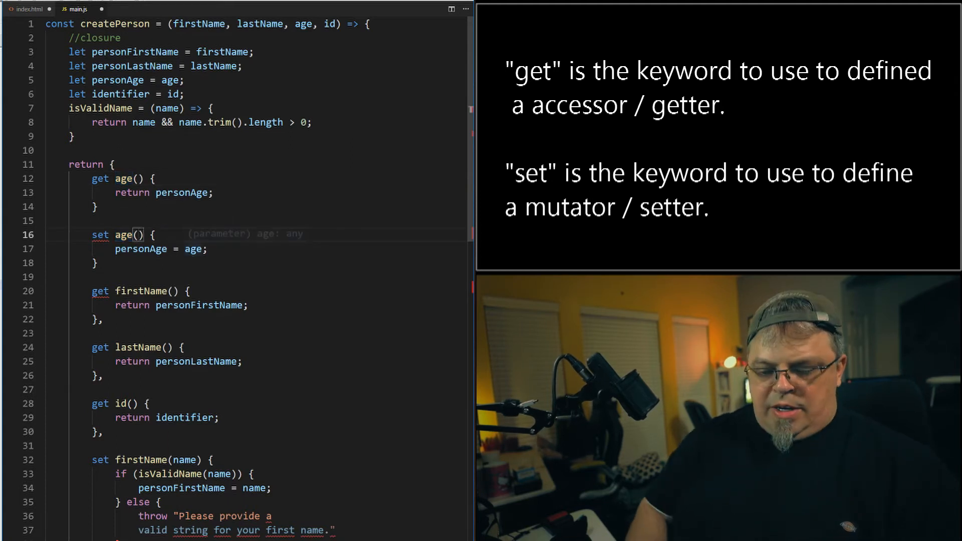
type("age")
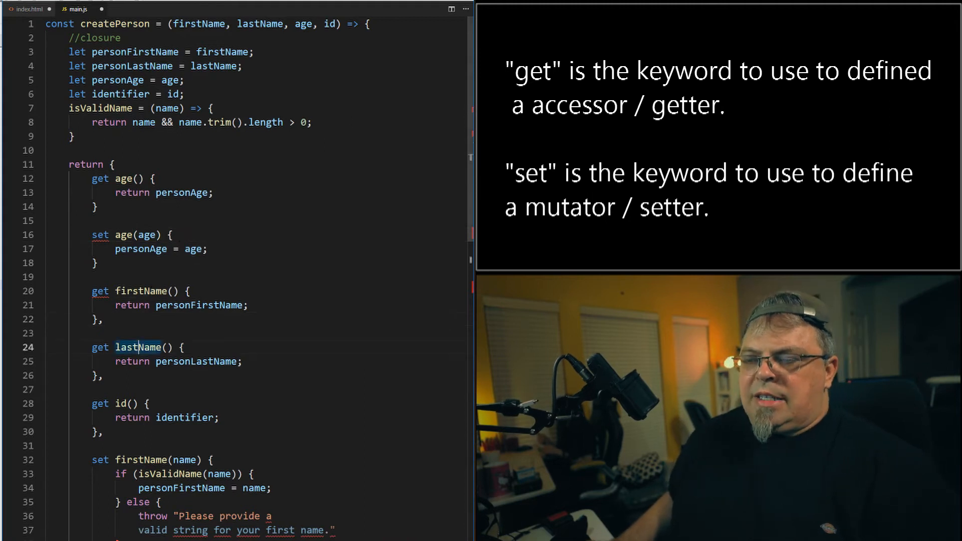
scroll("down", 3)
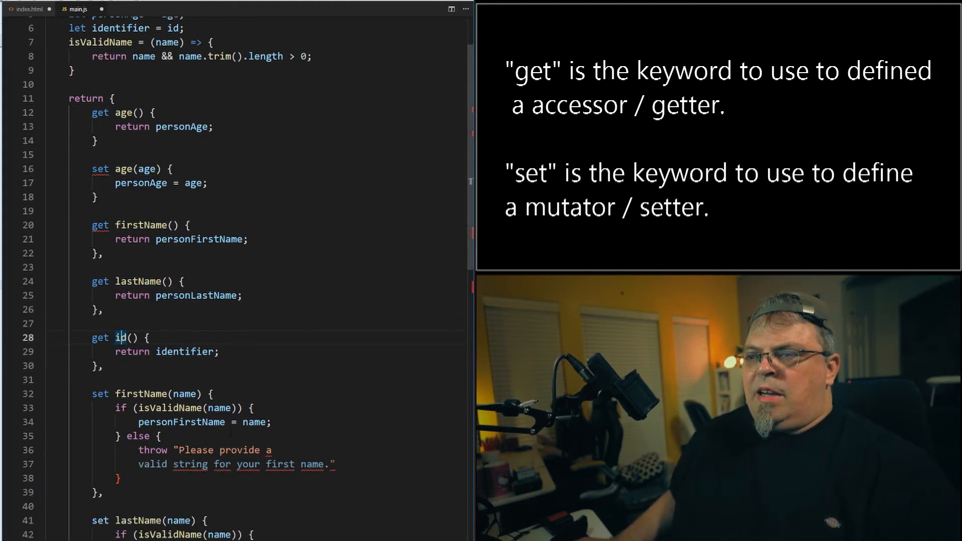
scroll("down", 3)
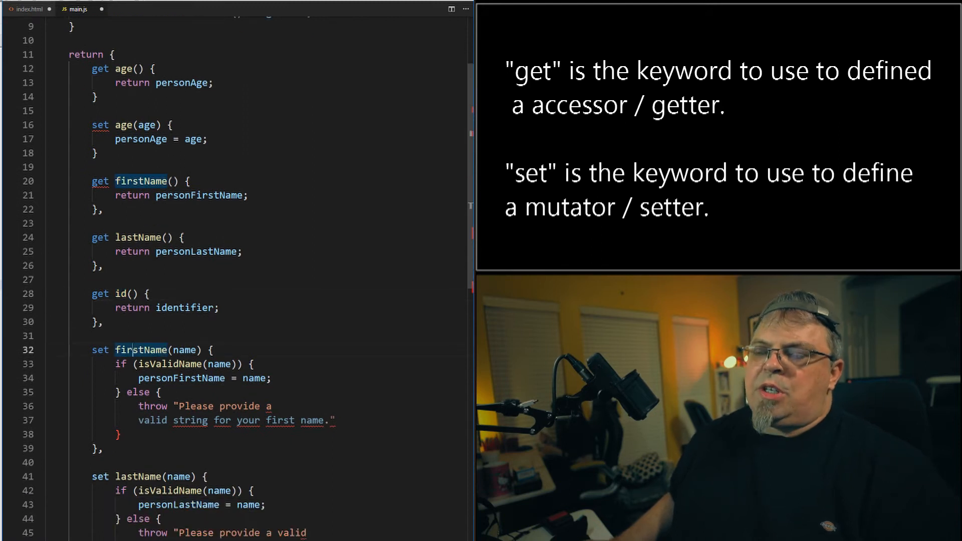
scroll("down", 3)
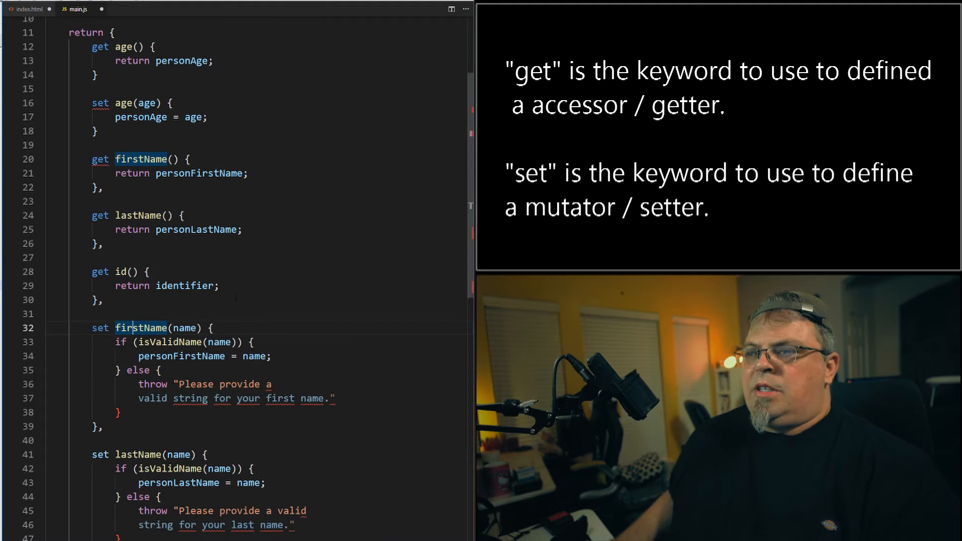
scroll("down", 3)
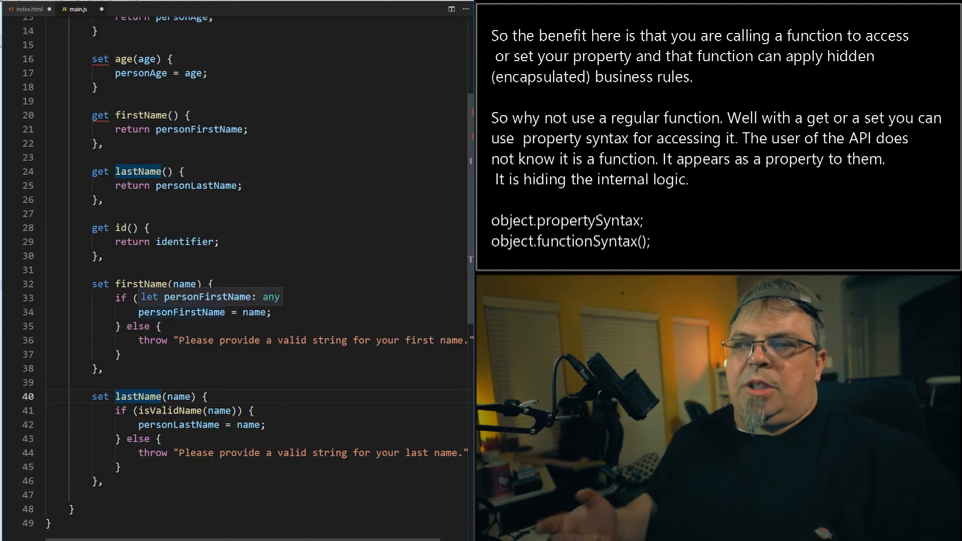
Scroll to the end of main.js below createPerson's closing brace.
scroll("up", 3)
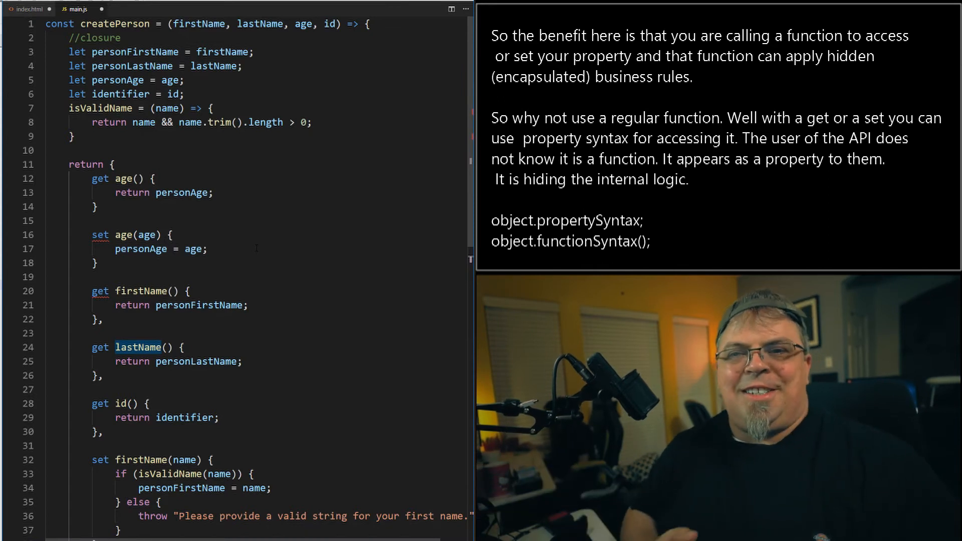
scroll("down", 3)
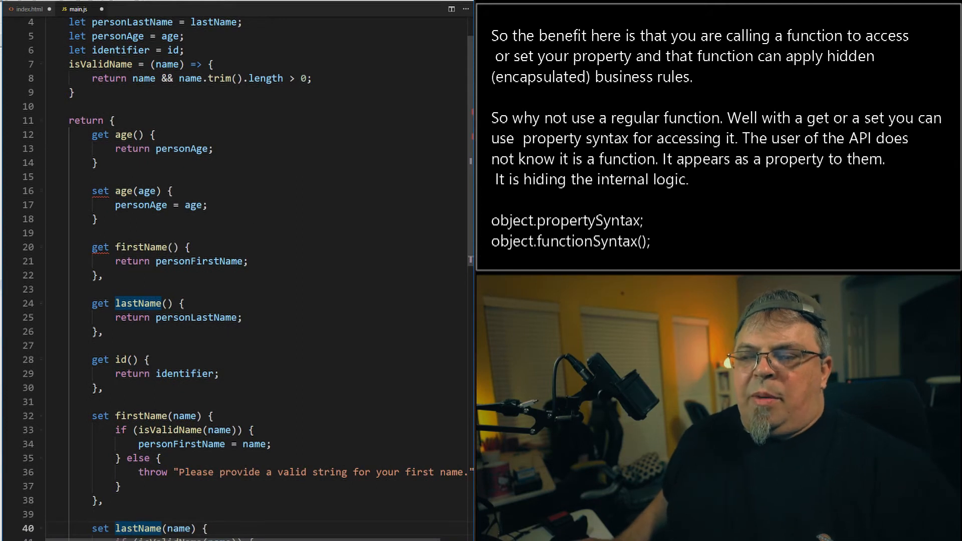
scroll("down", 3)
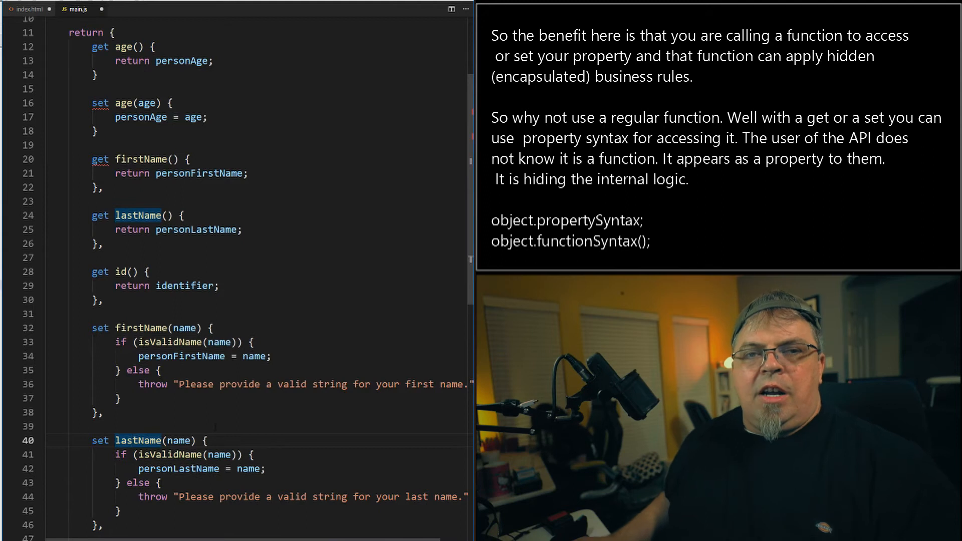
scroll("down", 3)
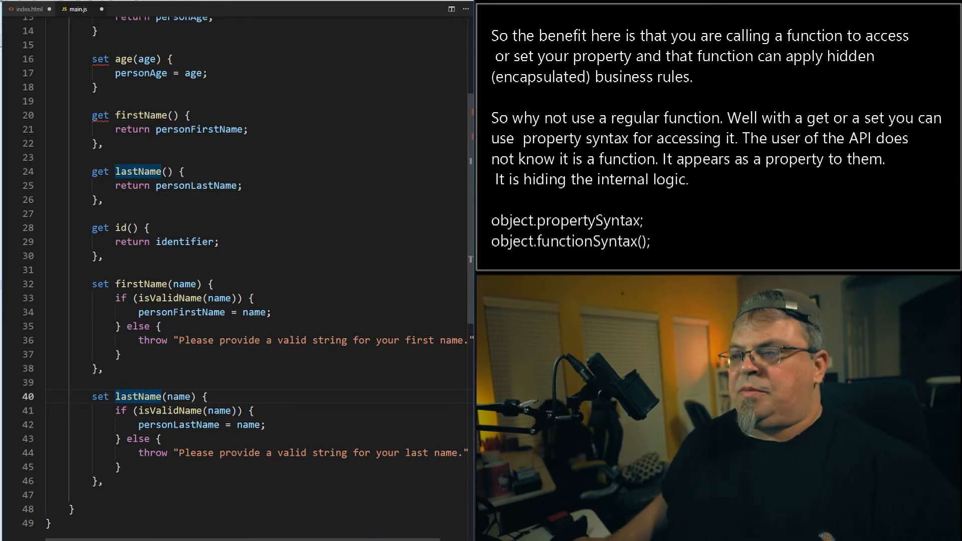
scroll("down", 3)
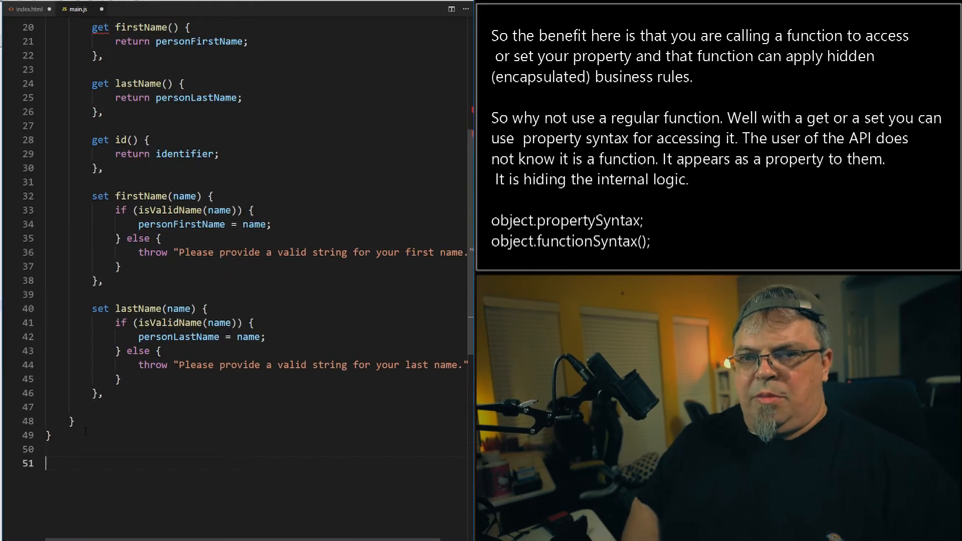
Write let shane = createPerson('Shane','Crouch',25, 1234);.
type("let")
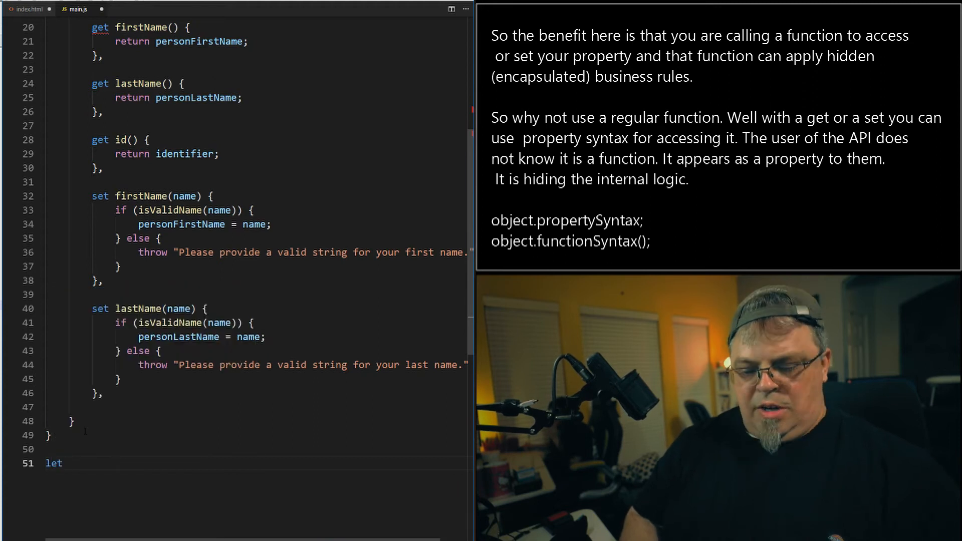
type("shane")
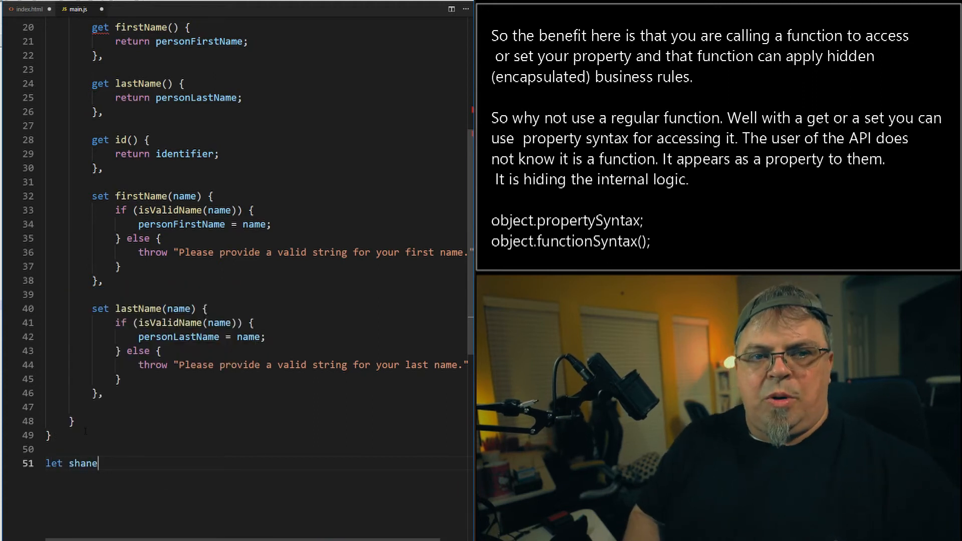
type("= c")
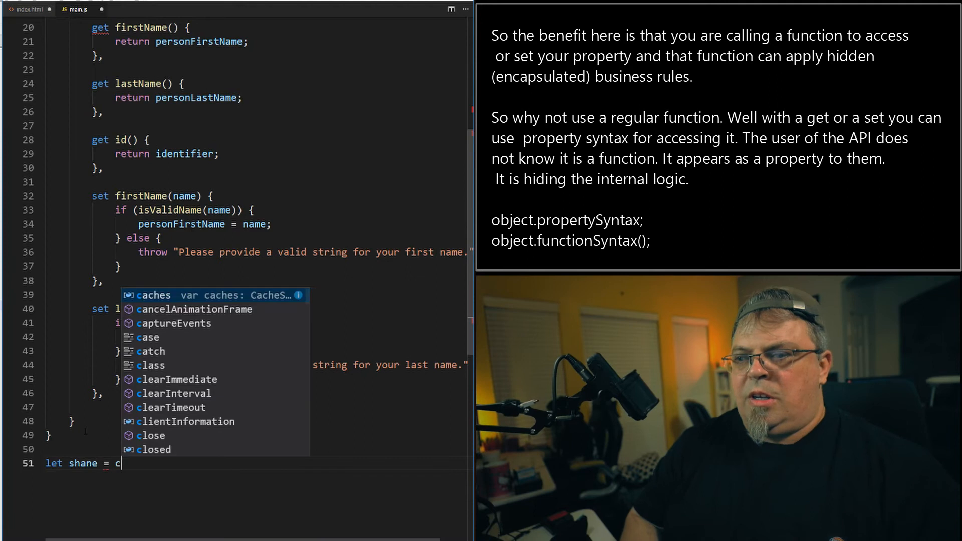
type("reatePerson(")
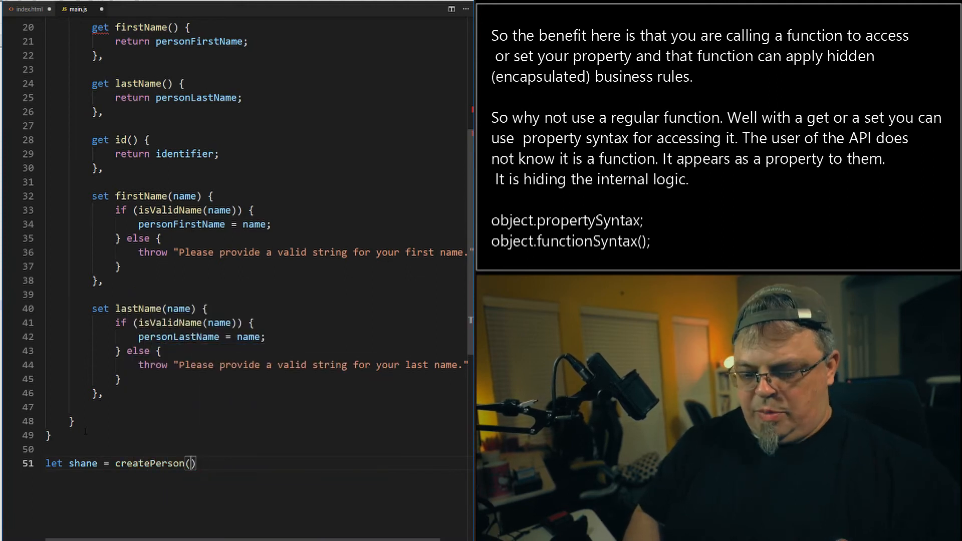
type("'Shane'")
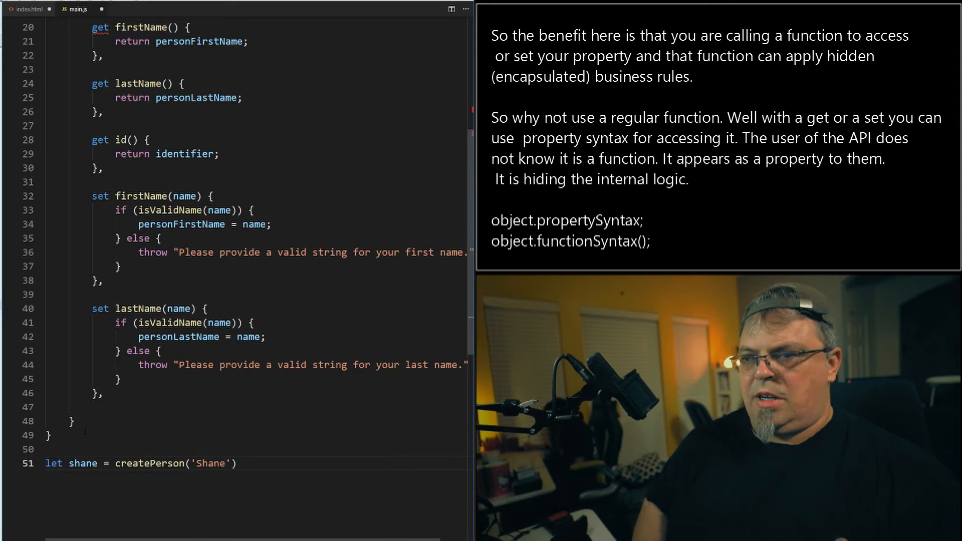
type(",")
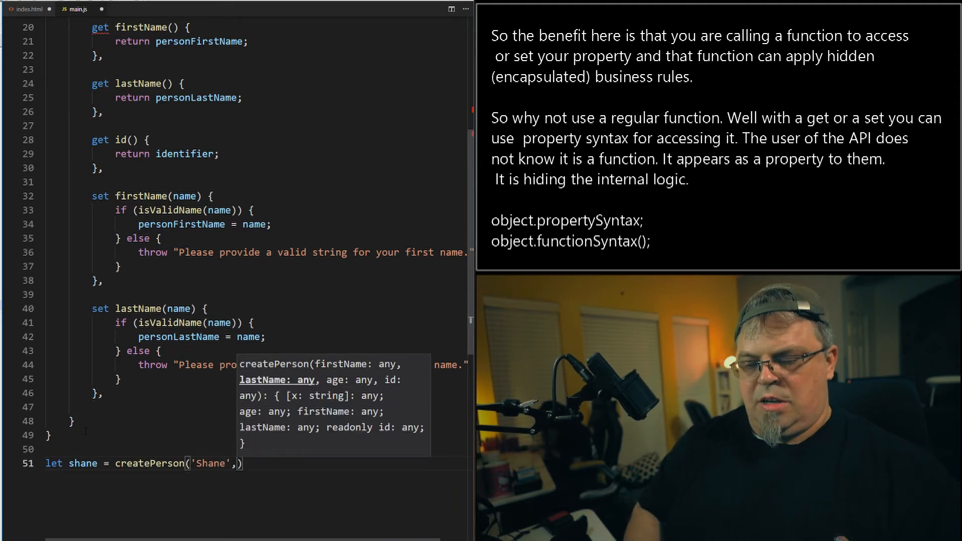
type("Crpoi'")
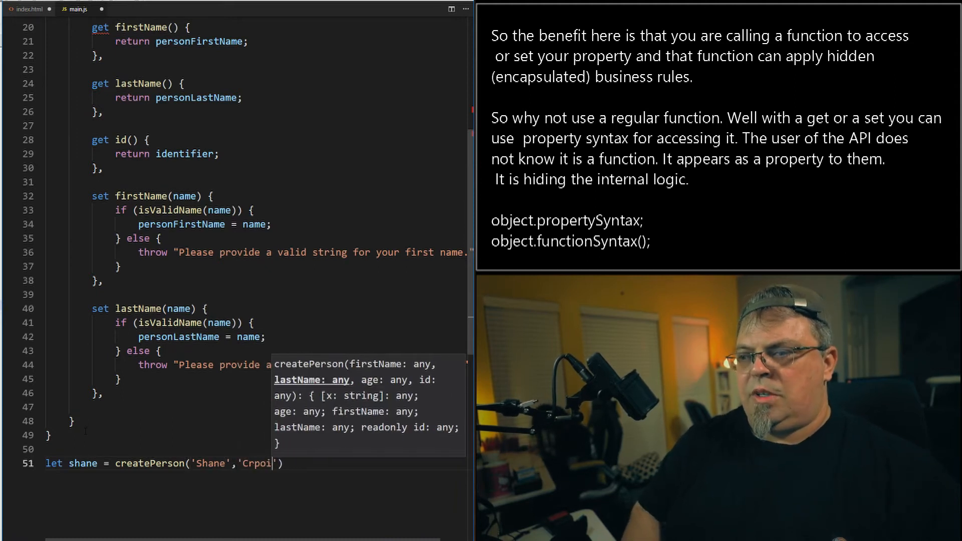
type("Crouch")
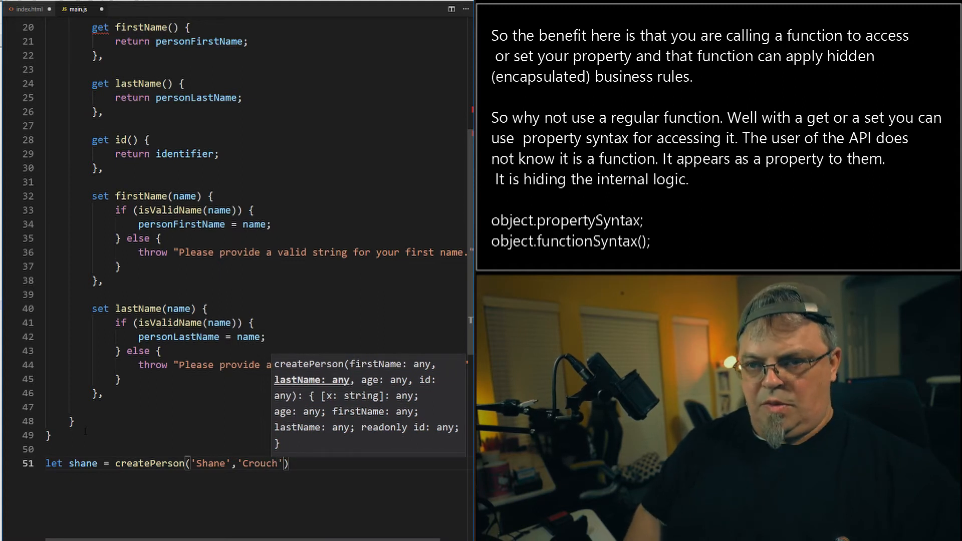
type(",")
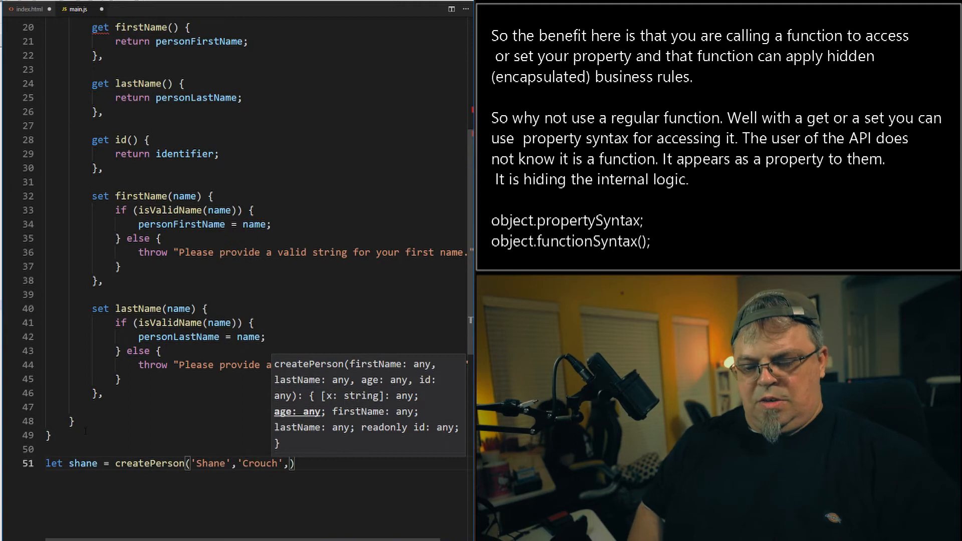
type("25,")
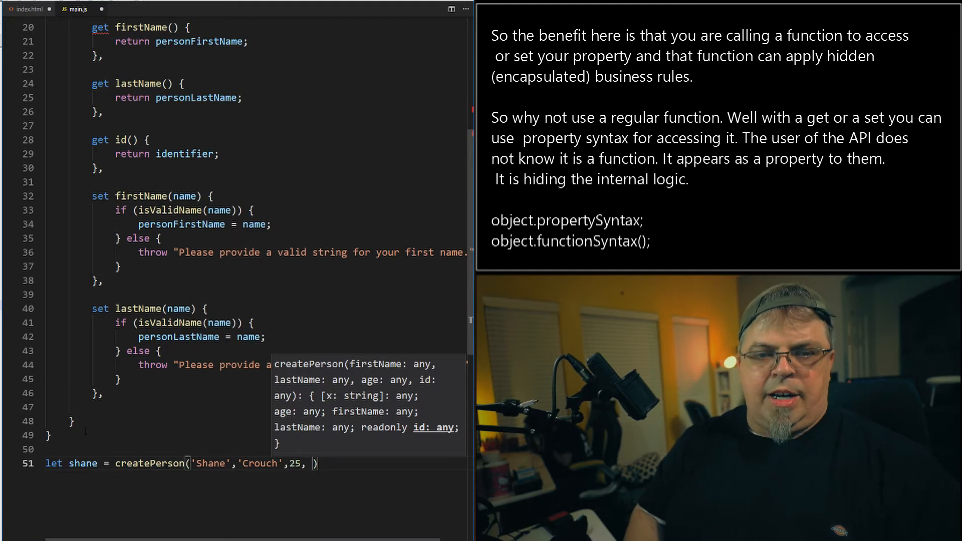
type("1234")
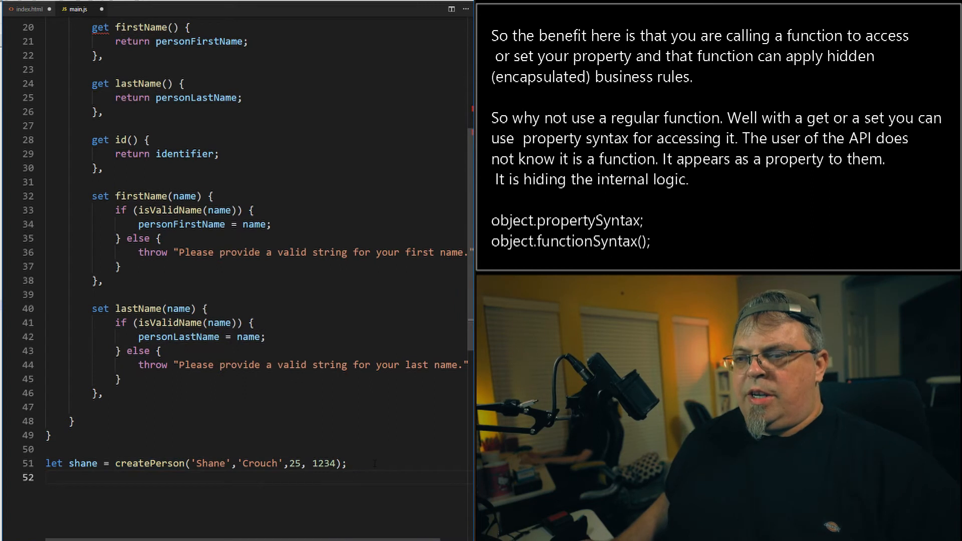
Duplicate the shane line as nicholas with first name Nicholas and age 10.
triple_click(184, 463)
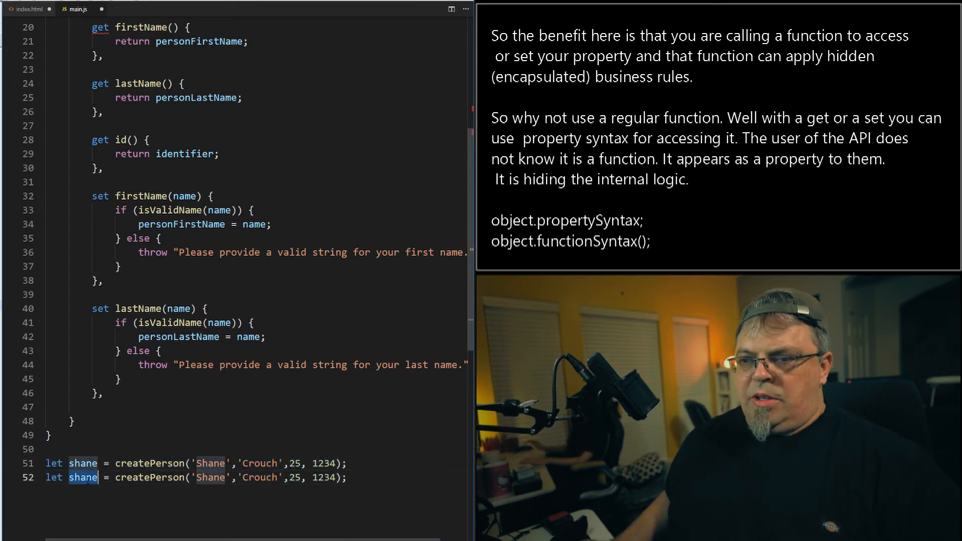
type("N")
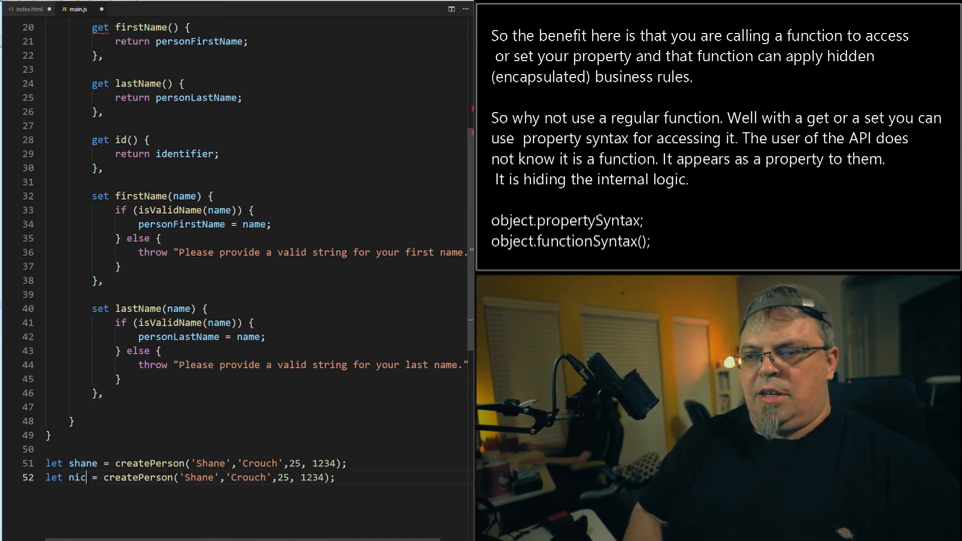
type("holas")
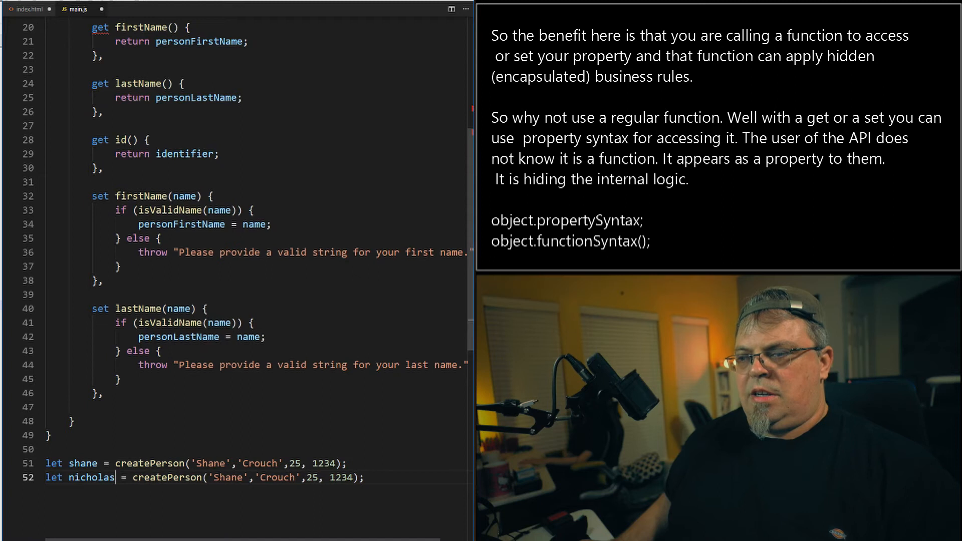
type("Nichol")
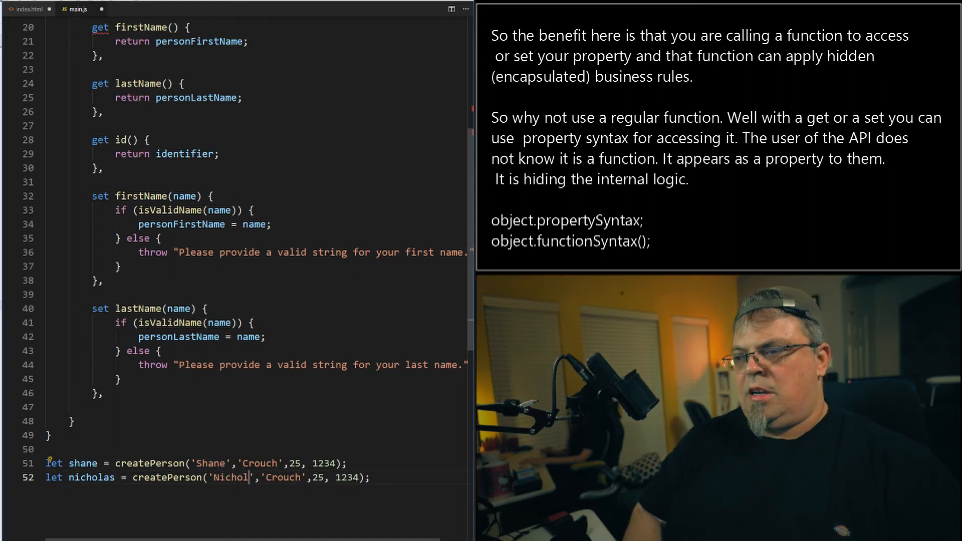
type("as")
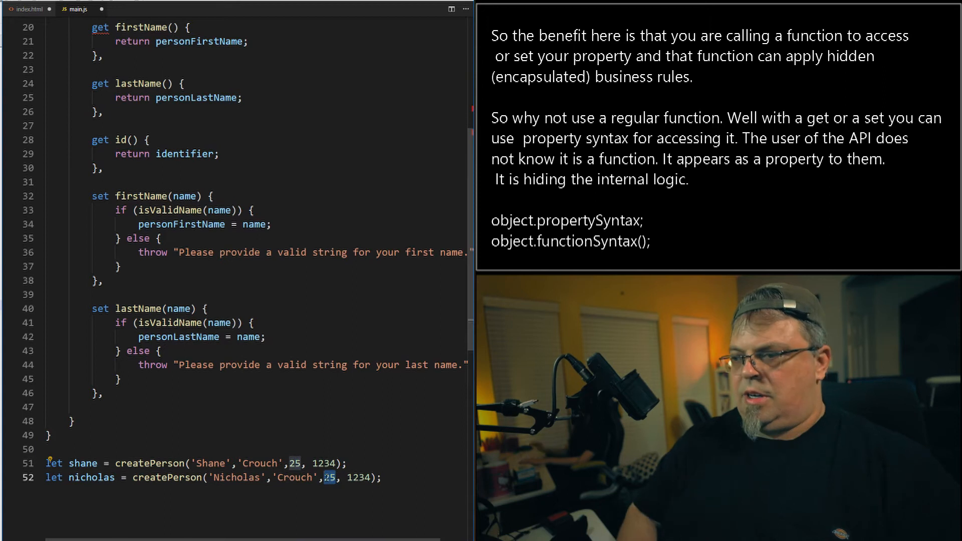
type("10")
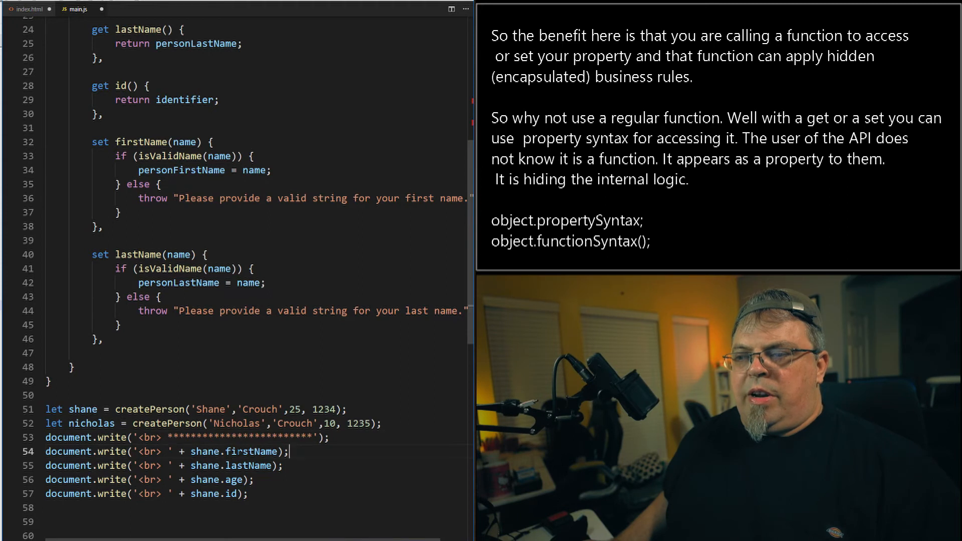
Review the document.write output lines and the createPerson getters and setters.
left_click(255, 465)
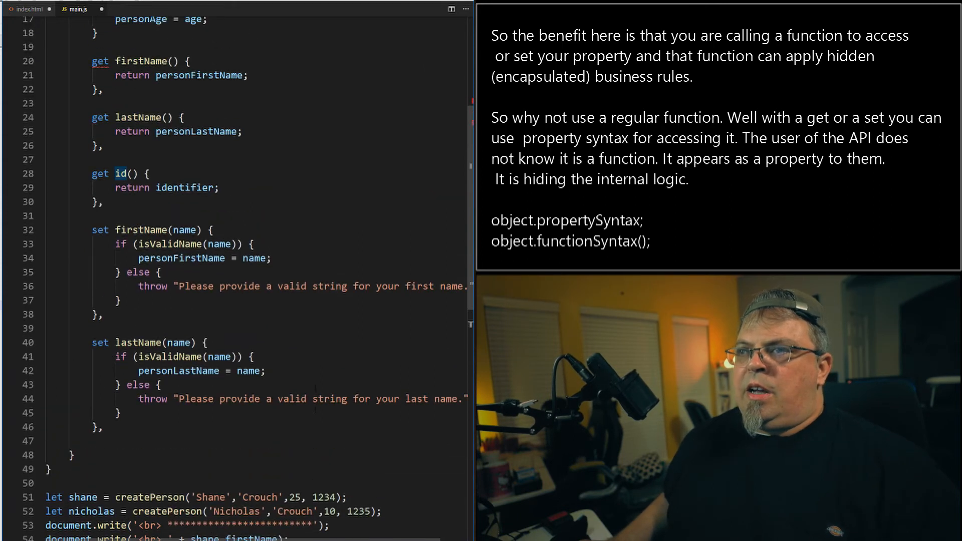
scroll("up", 3)
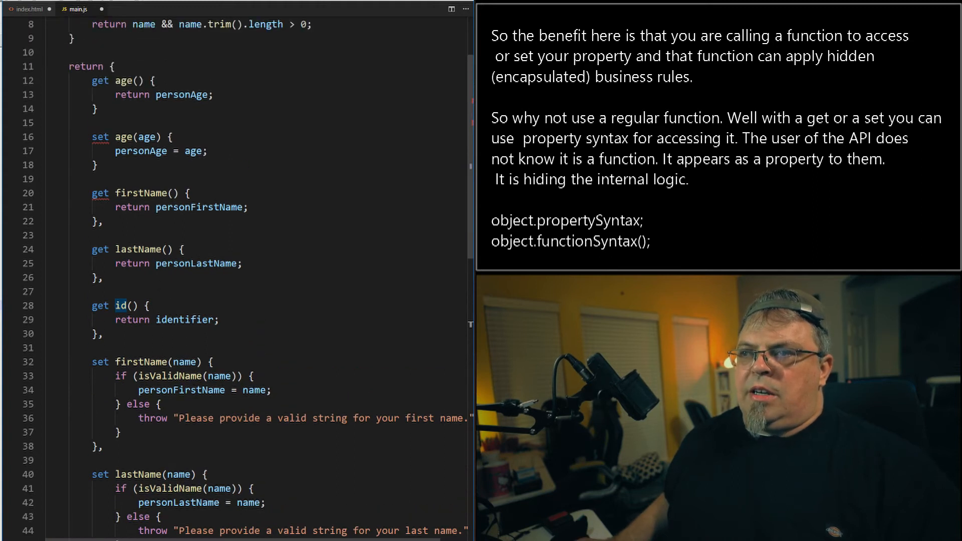
scroll("up", 3)
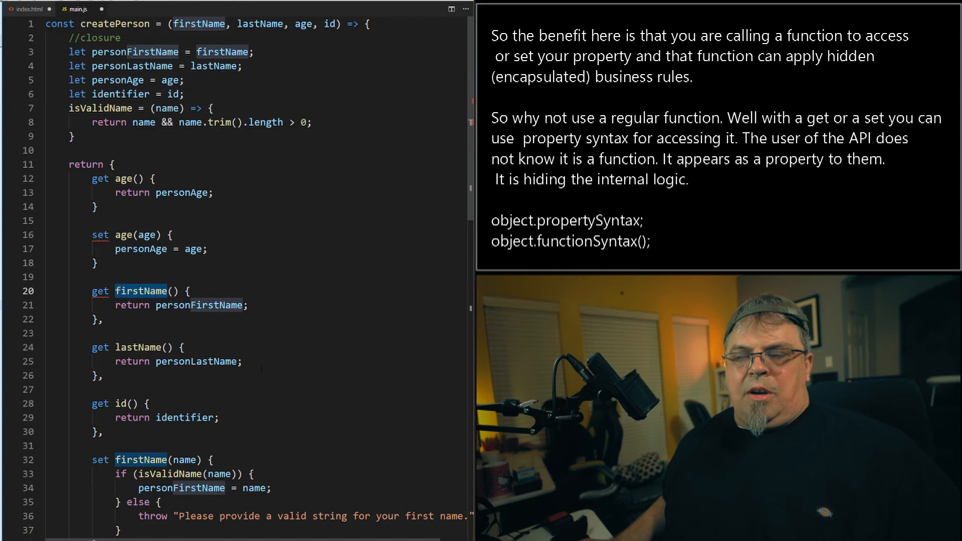
scroll("down", 3)
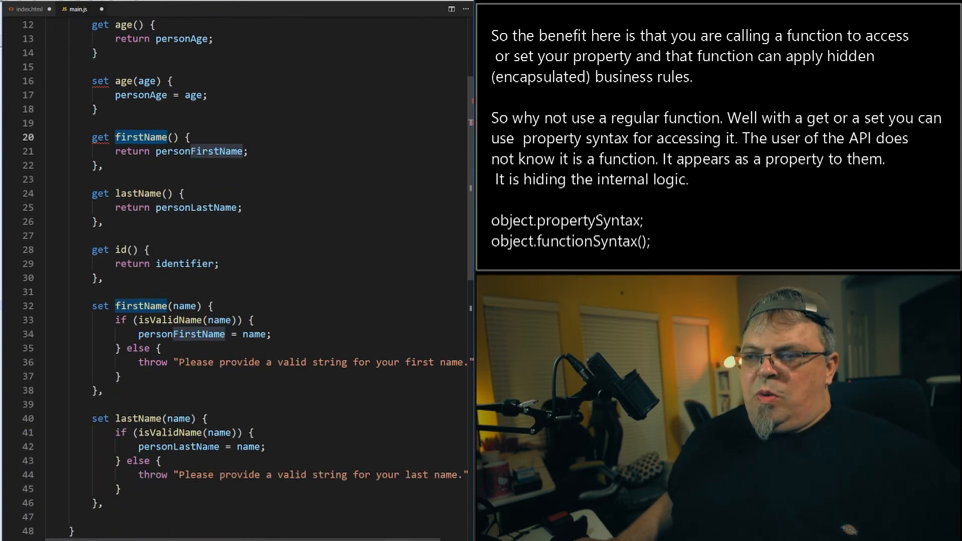
scroll("down", 3)
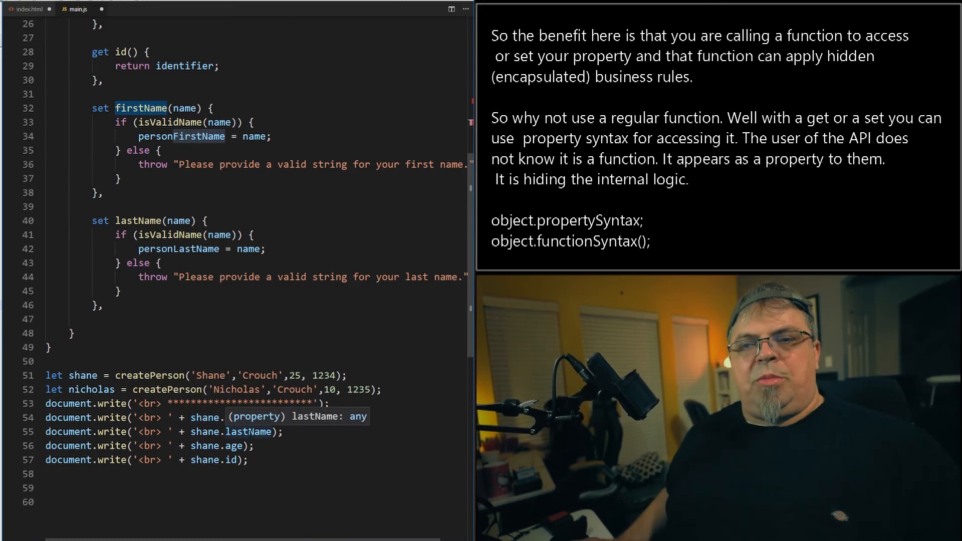
scroll("up", 3)
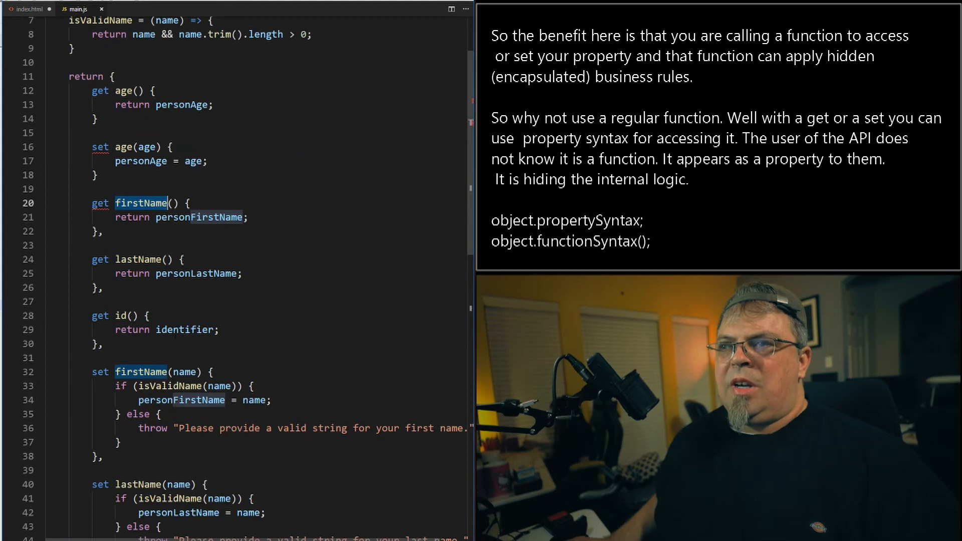
scroll("up", 3)
type(",")
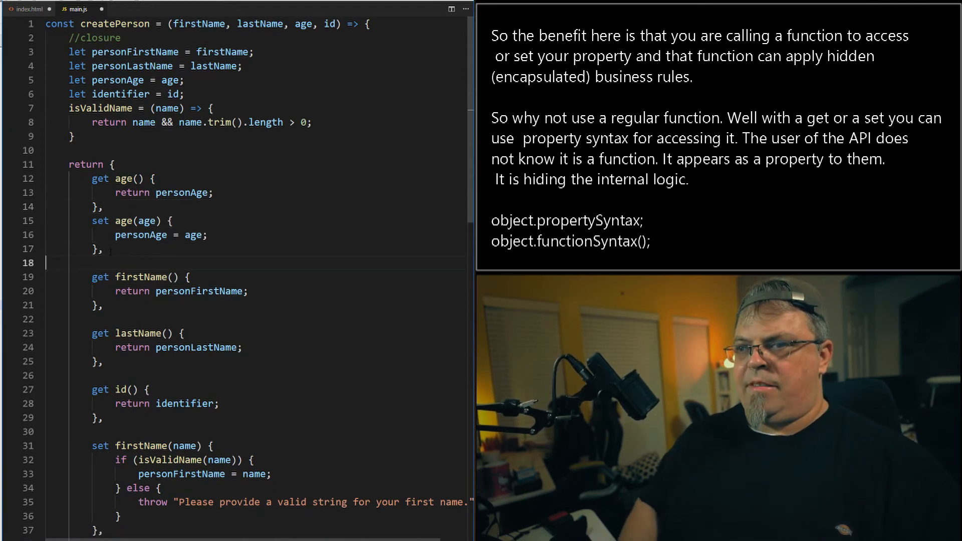
Scroll through createPerson checking the commas after the getter and setter blocks.
scroll("down", 3)
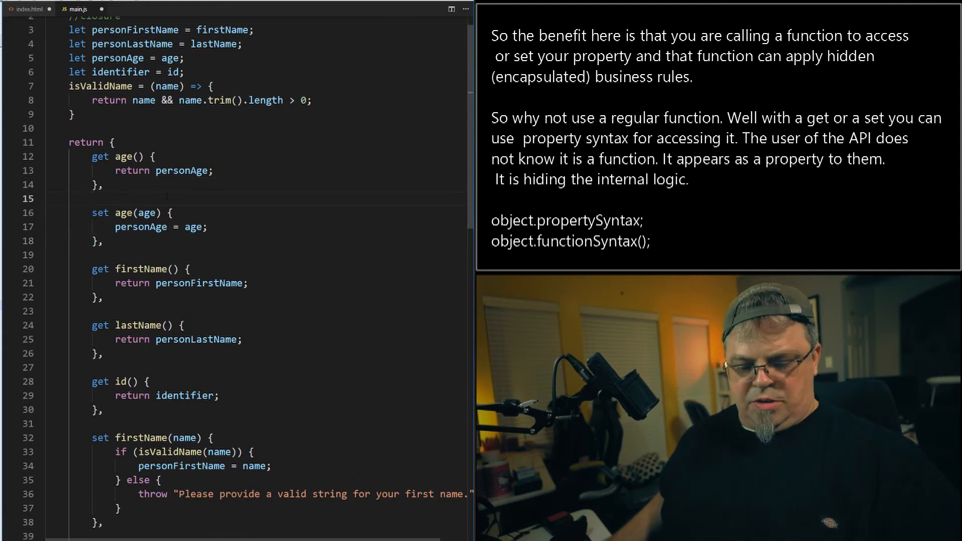
scroll("down", 3)
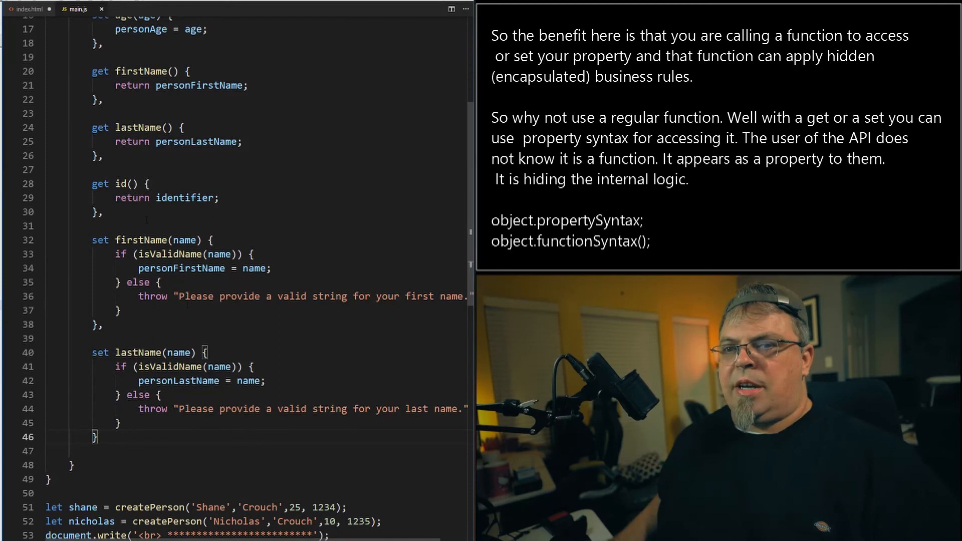
Write shane.firstName = "Anthony"; below the output lines.
scroll("down", 3)
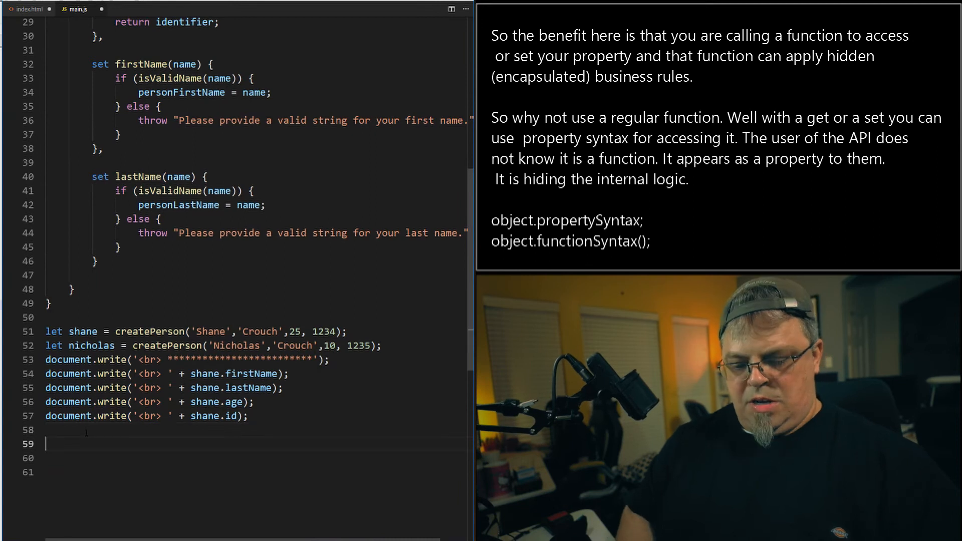
type("shane.")
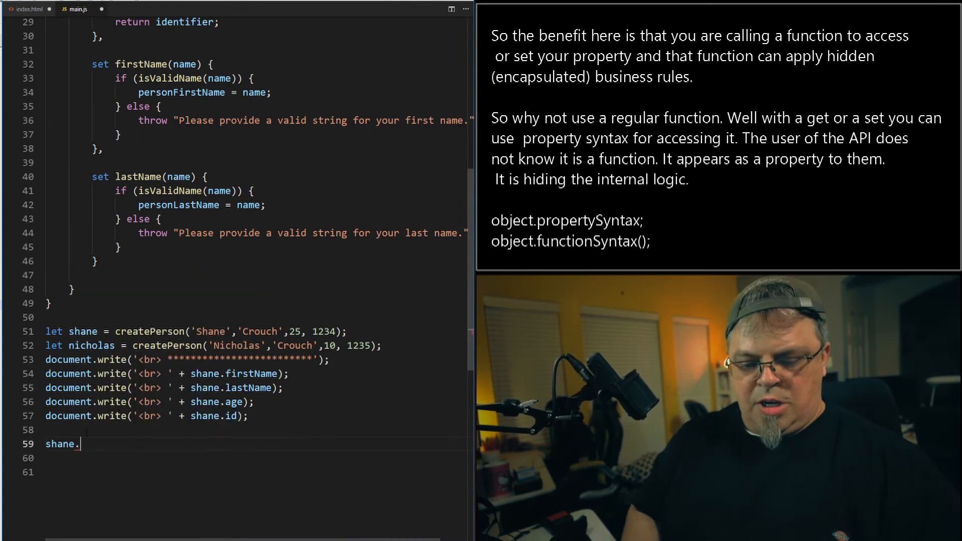
type("first")
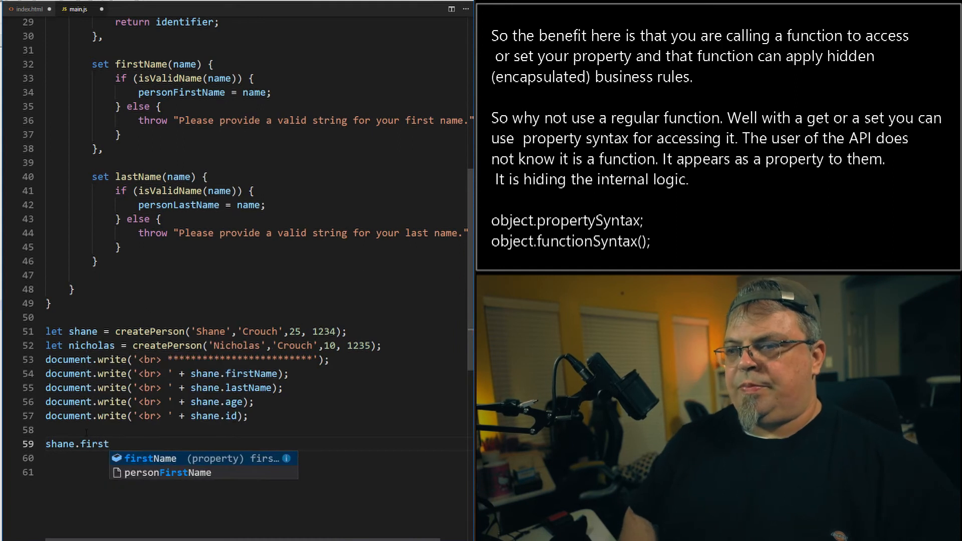
type("Name =")
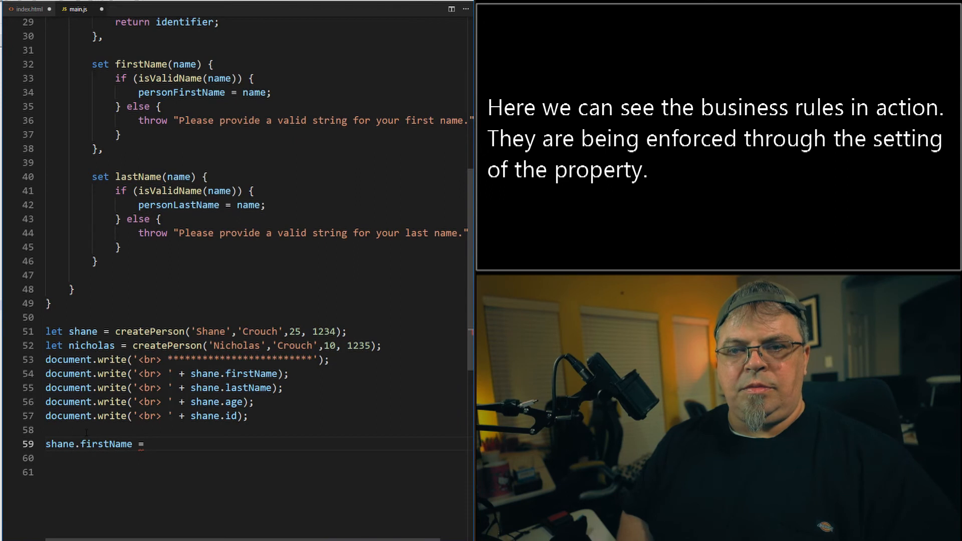
type("\"Anth")
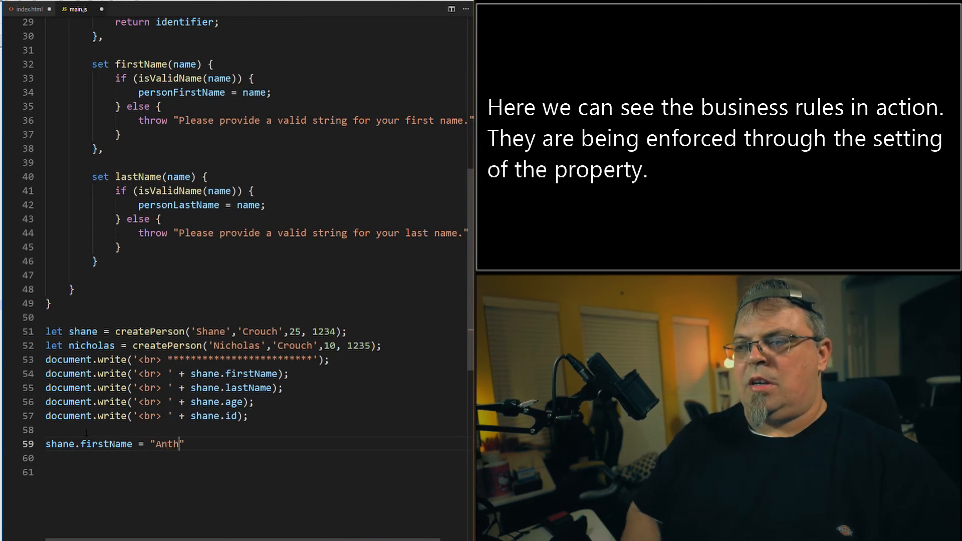
type("ony")
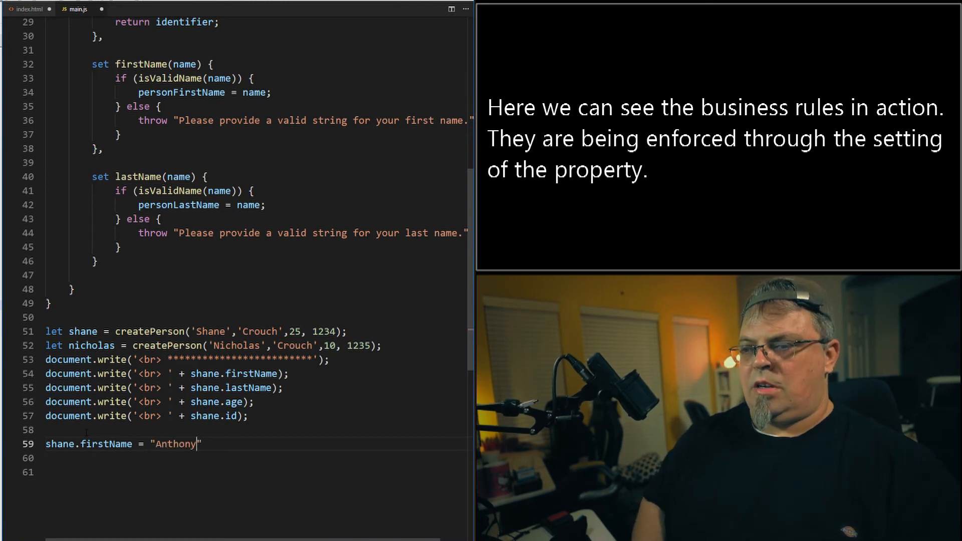
type(";")
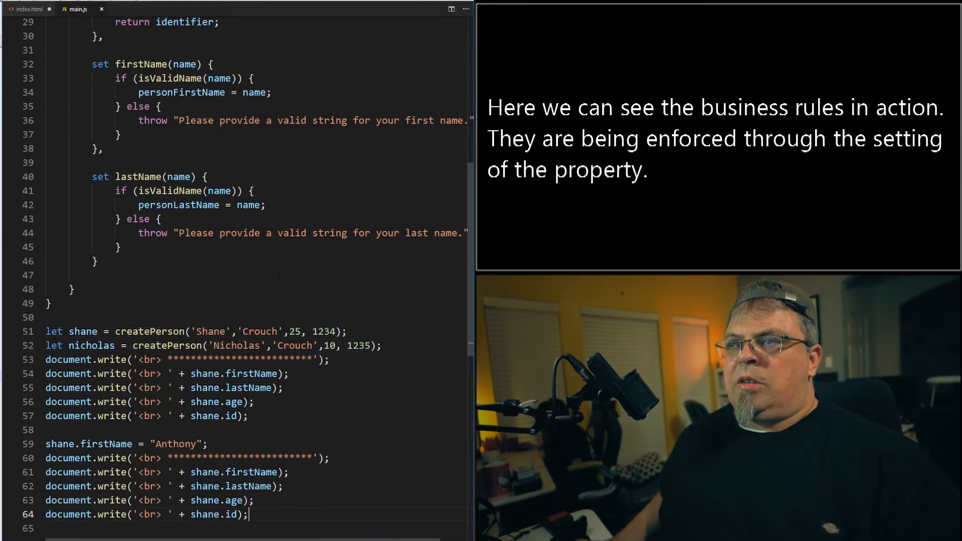
scroll("up", 3)
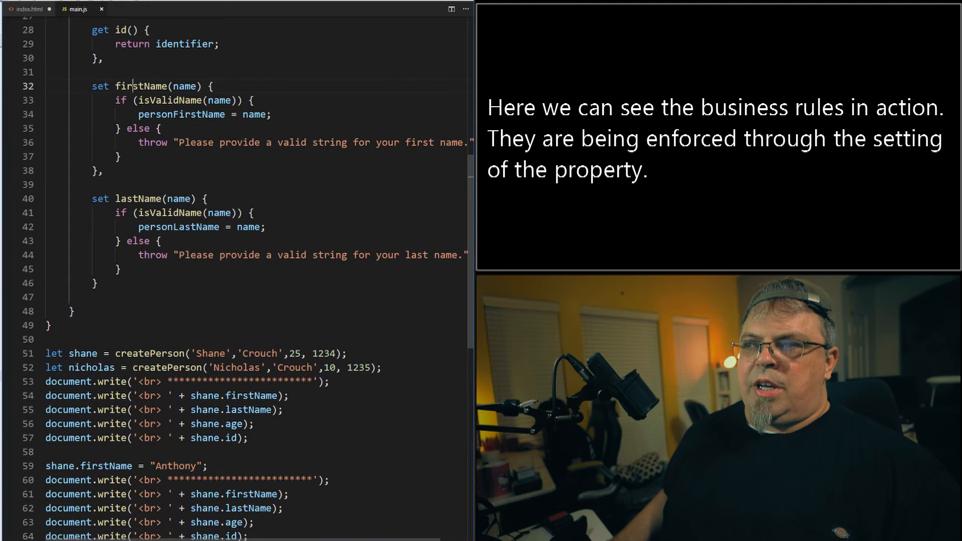
left_click_drag(113, 100, 122, 157)
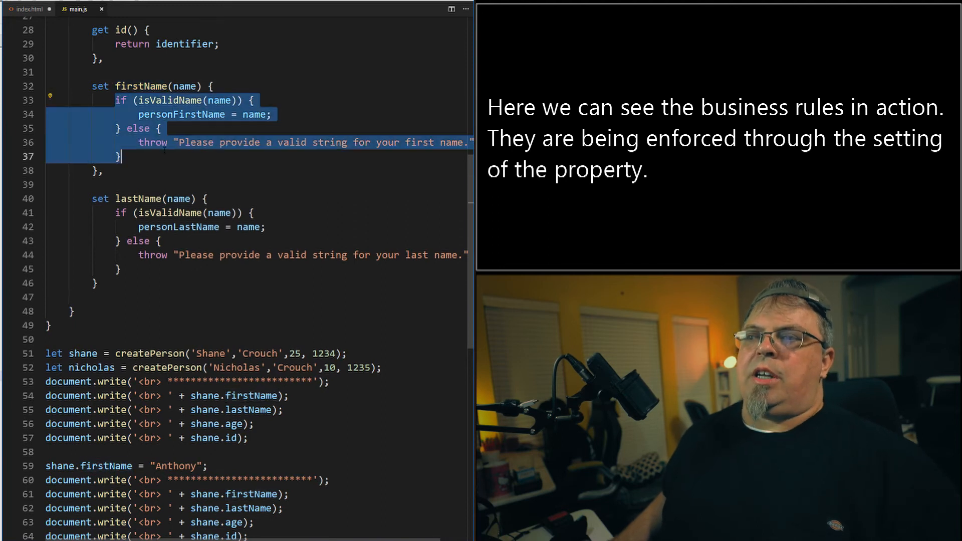
scroll("down", 3)
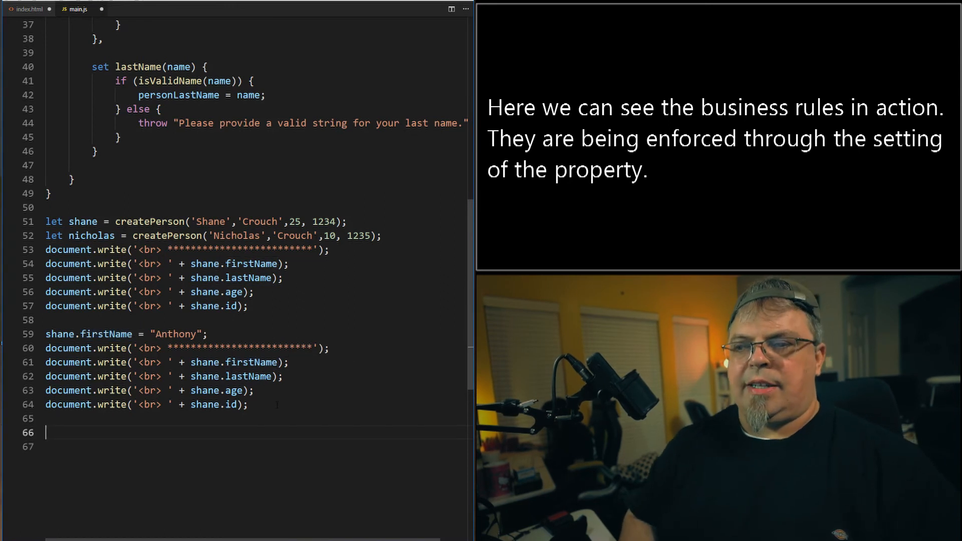
Write shane.firstName = "" to try assigning an empty first name.
type("shane")
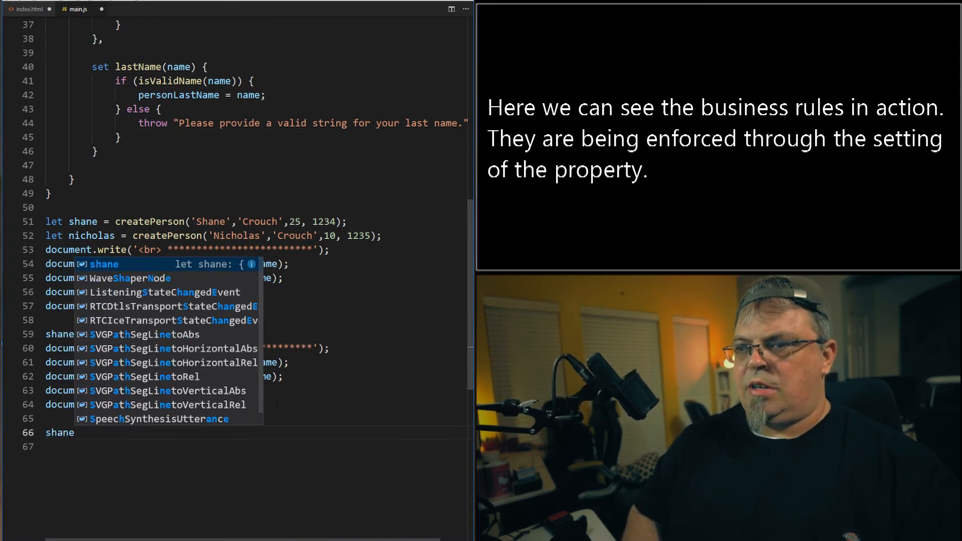
type("shane.firstN")
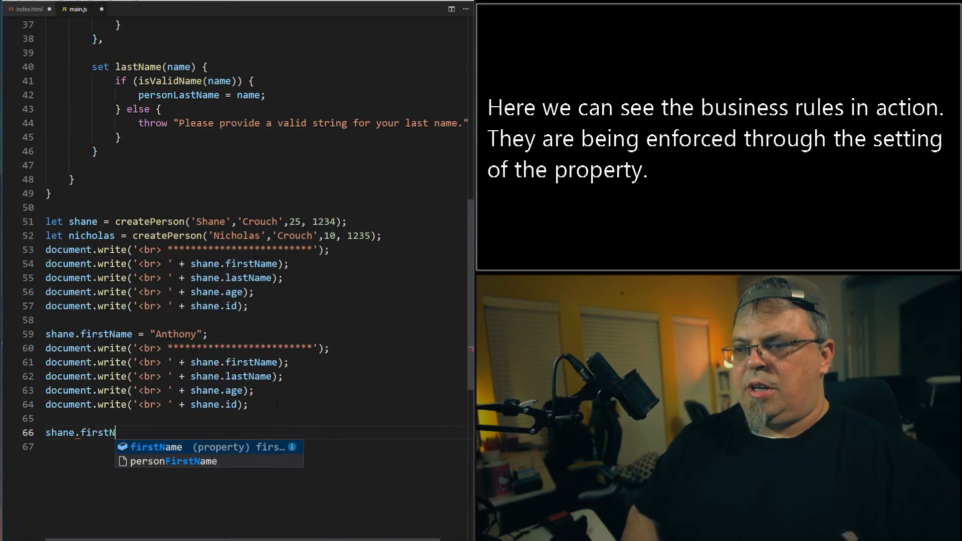
type("ame = \"\"")
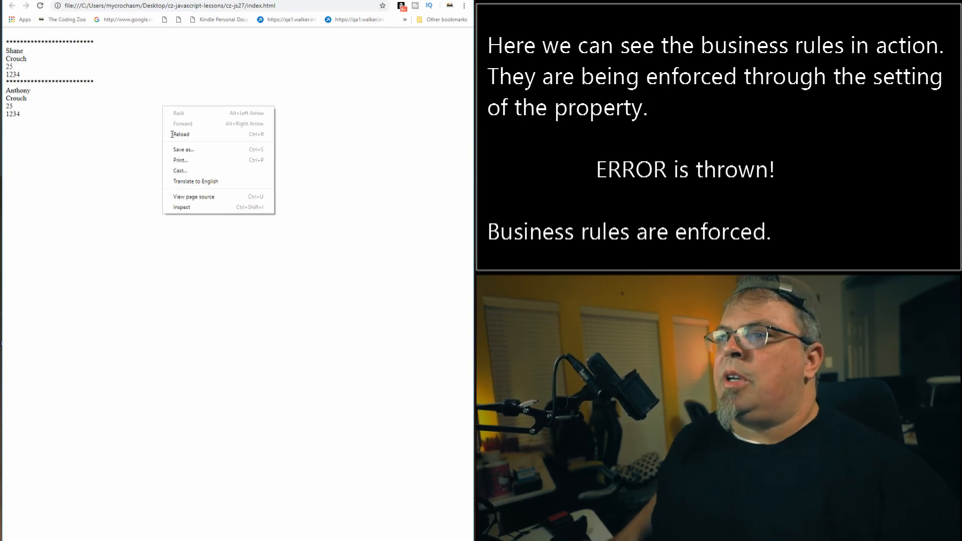
Refresh index.html in Chrome and note the single error reported after the Anthony entry.
left_click(182, 206)
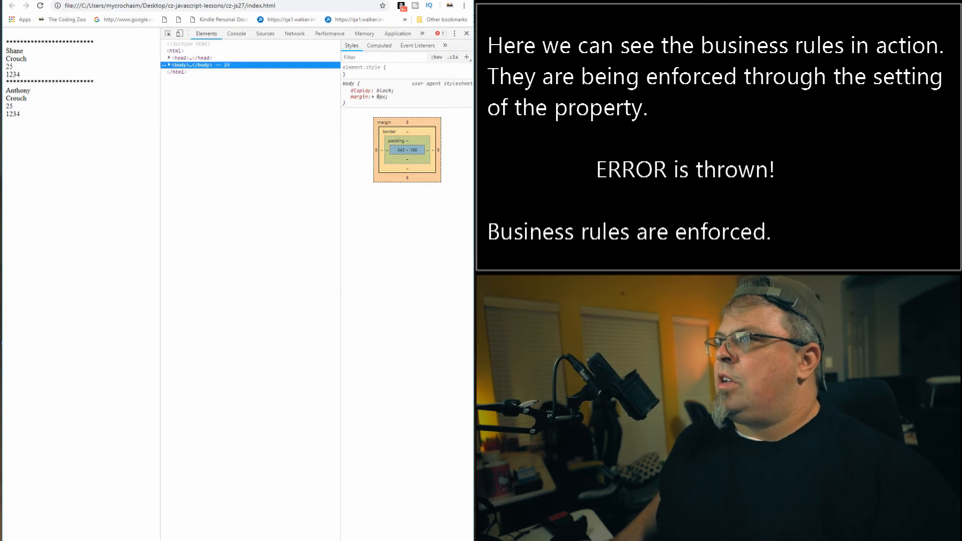
left_click(237, 34)
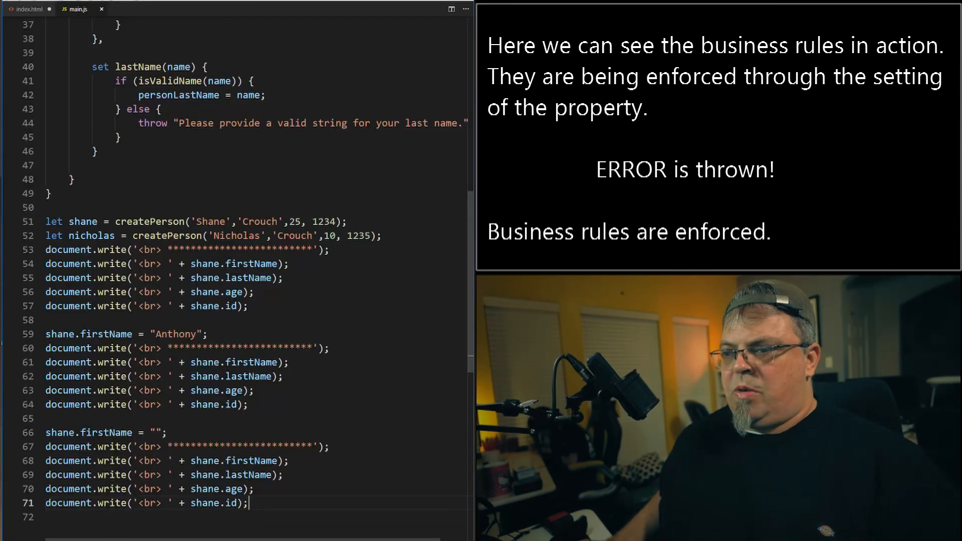
Replace the empty first name with "Tony" in main.js.
scroll("down", 3)
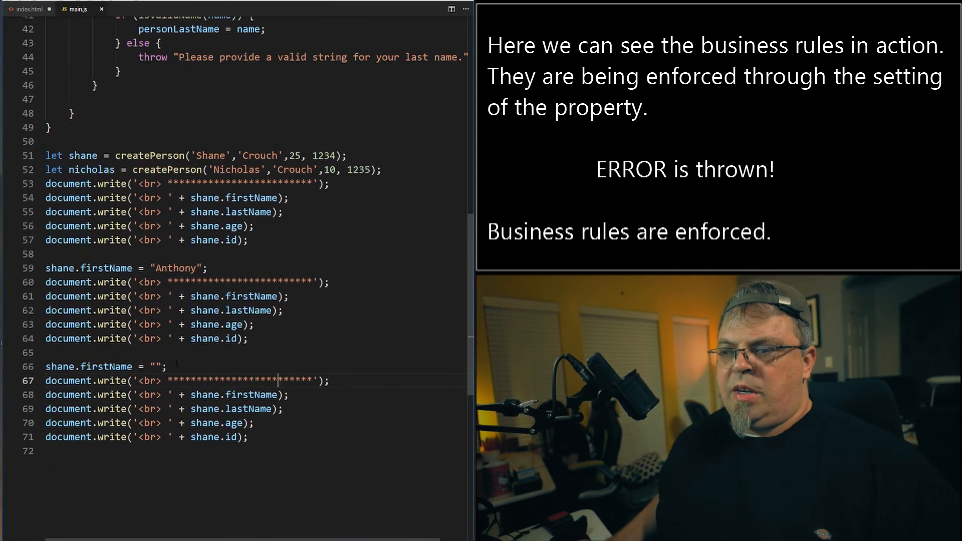
type("Tony")
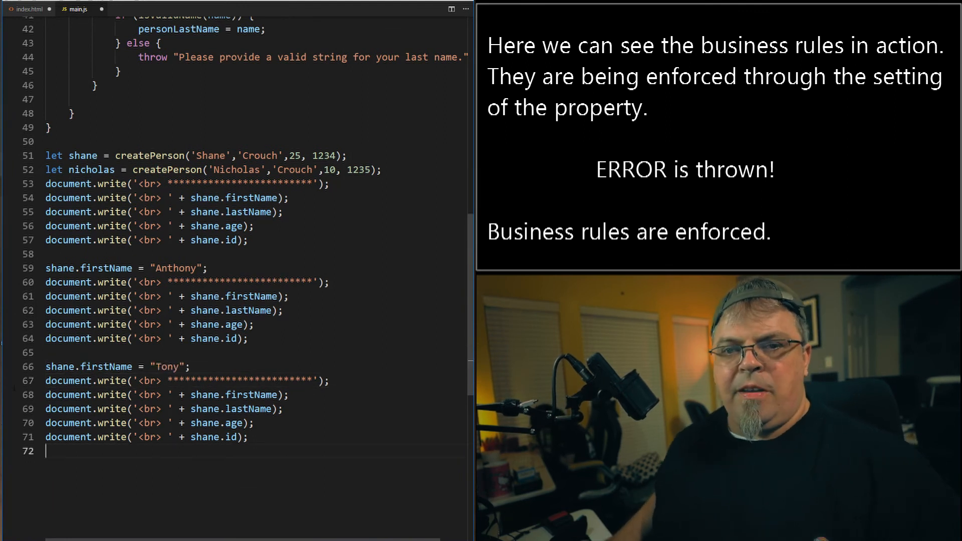
Add the line shane.id = 223; at the end of main.js and review the file.
left_click(9, 381)
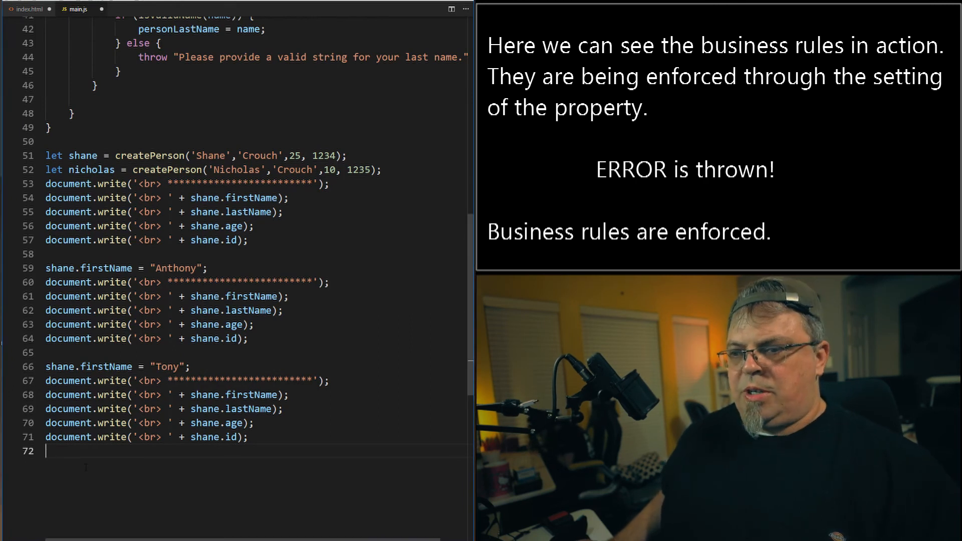
type("shane.id =")
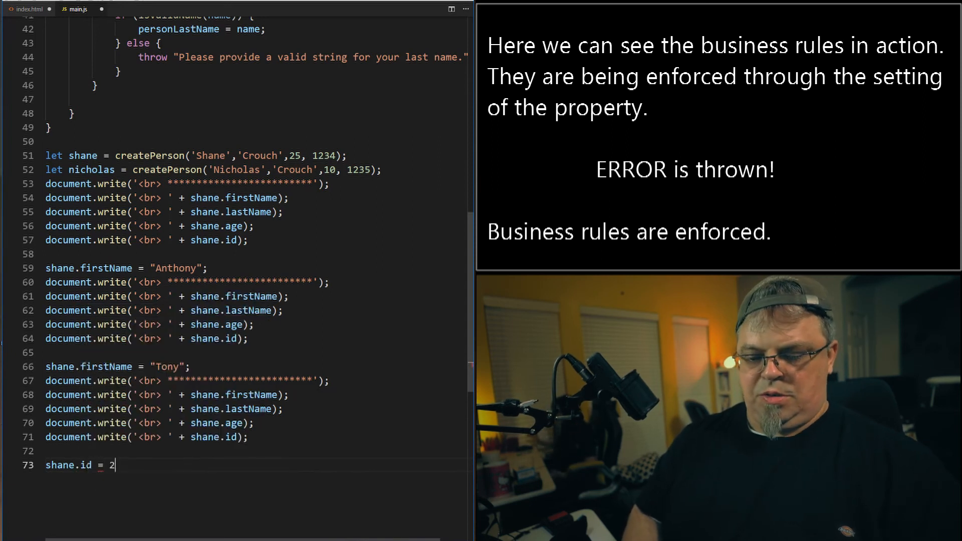
type("23;")
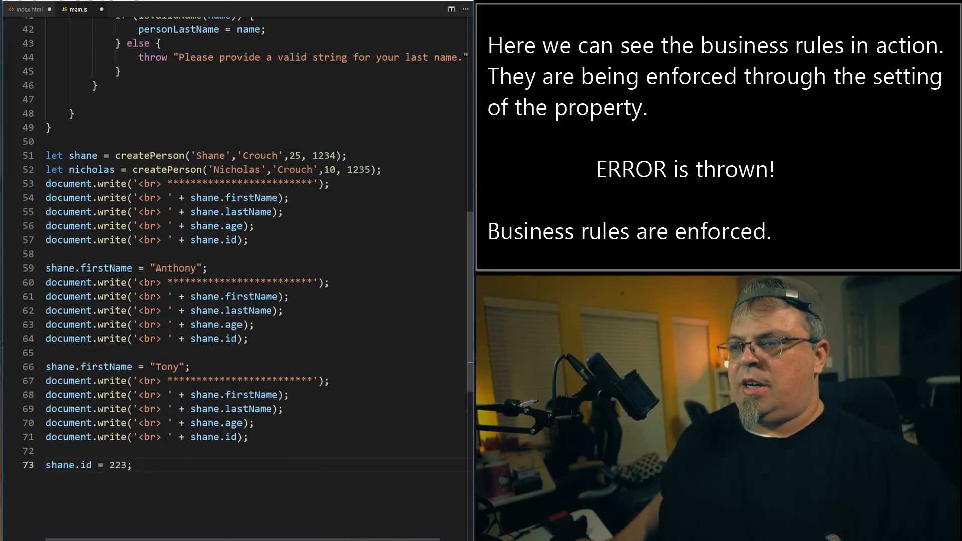
scroll("up", 3)
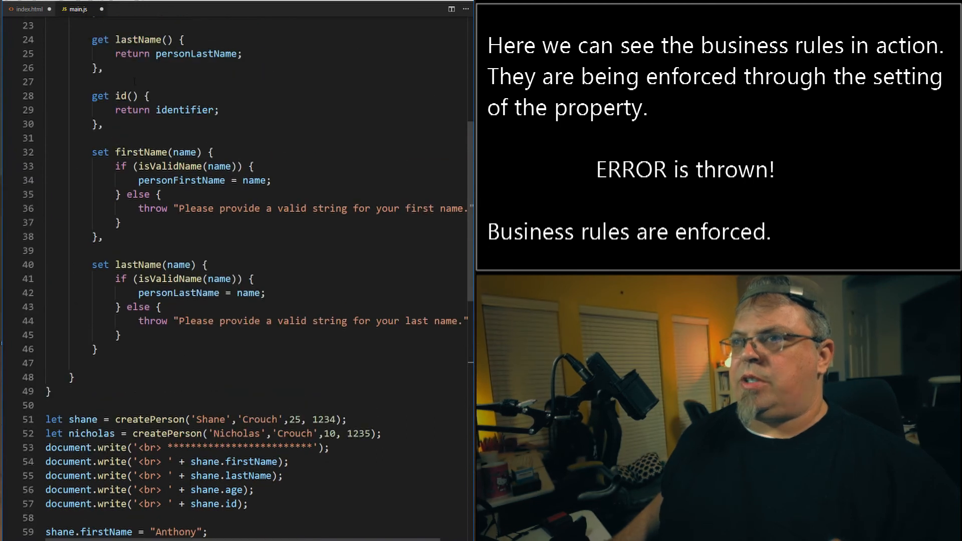
scroll("up", 3)
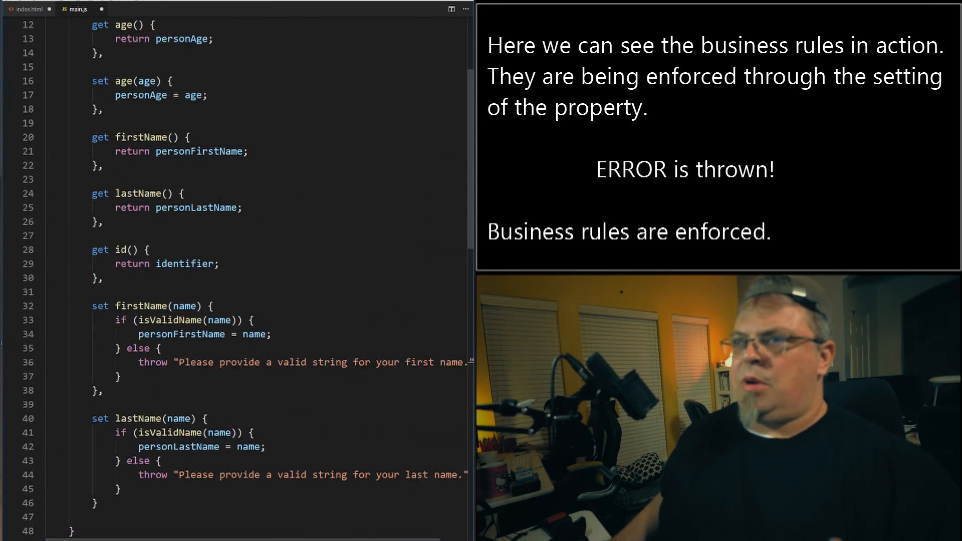
scroll("up", 3)
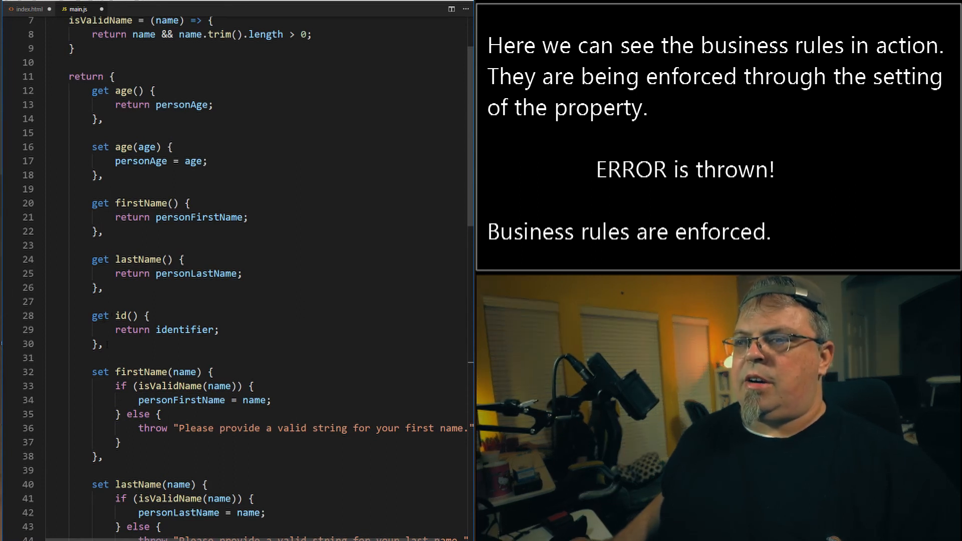
scroll("up", 3)
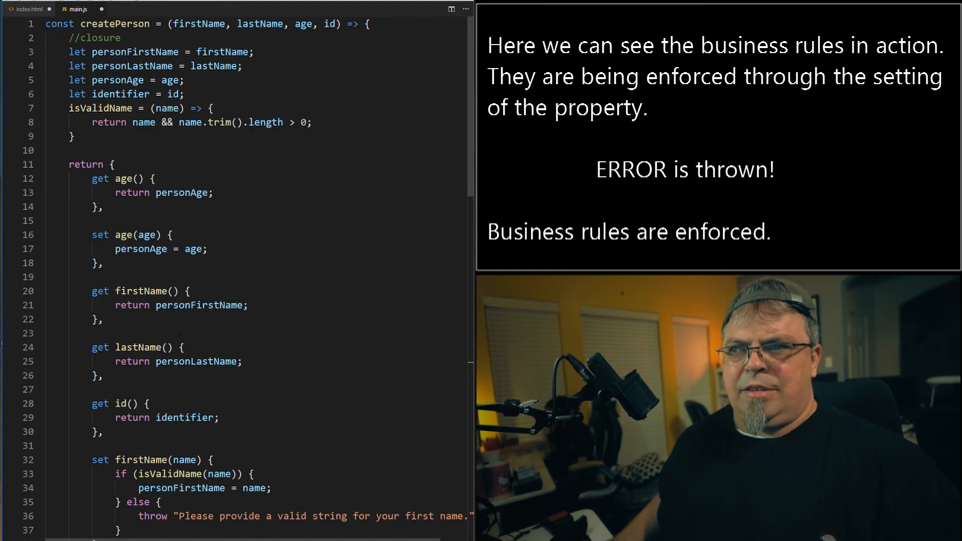
scroll("down", 3)
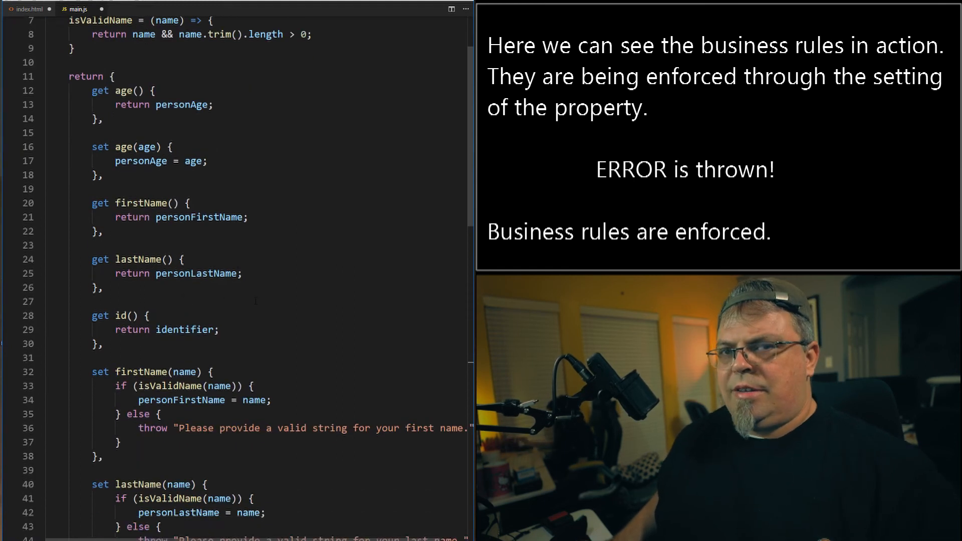
scroll("down", 3)
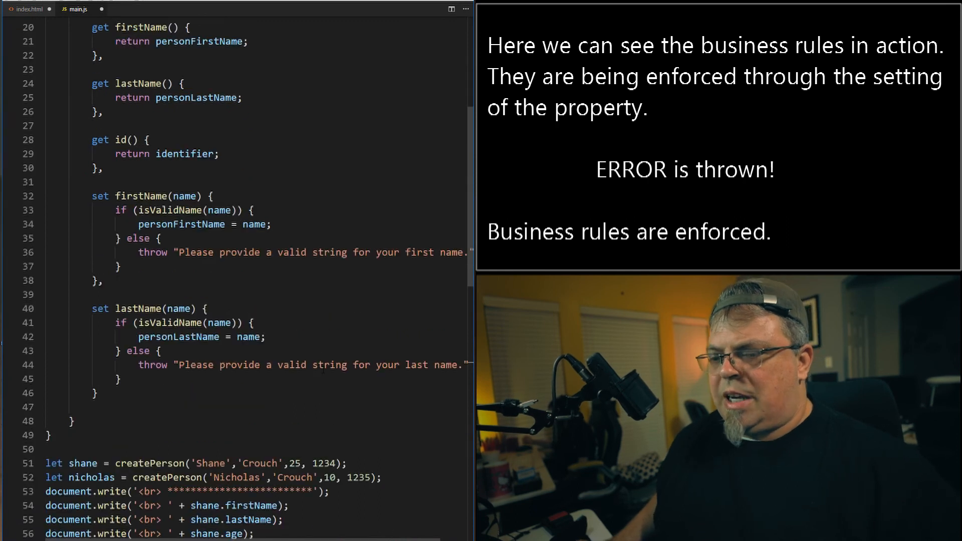
scroll("down", 3)
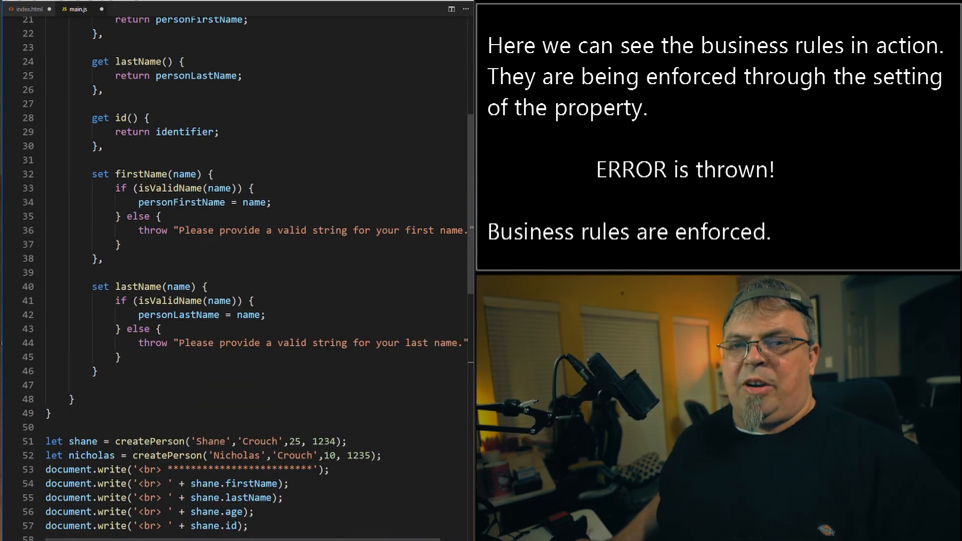
scroll("down", 3)
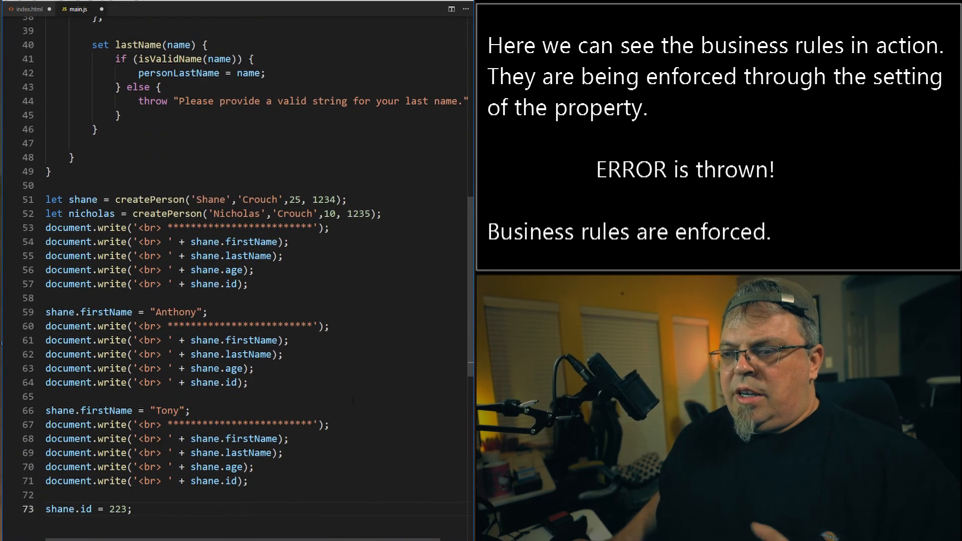
scroll("down", 3)
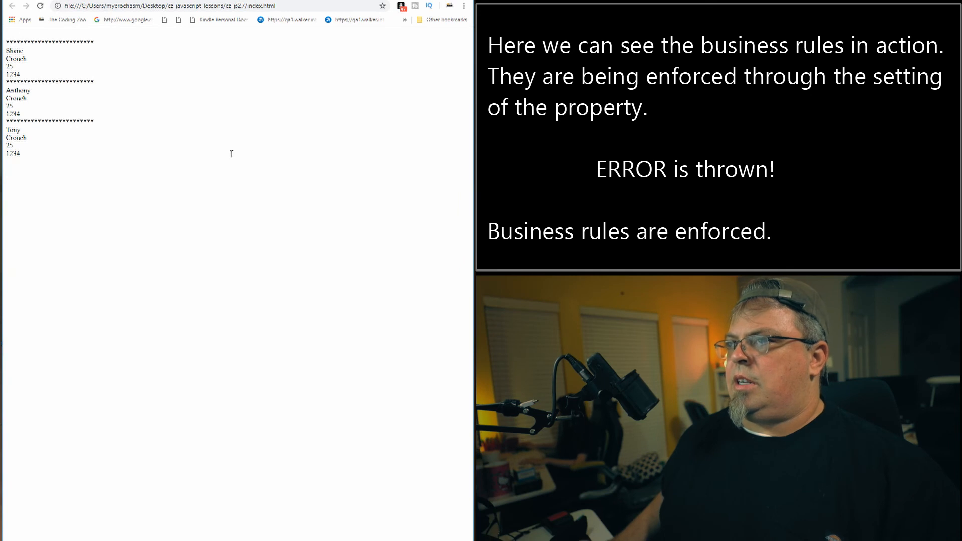
Show the developer console beside the three rendered entries, confirming no error is reported.
key("F12")
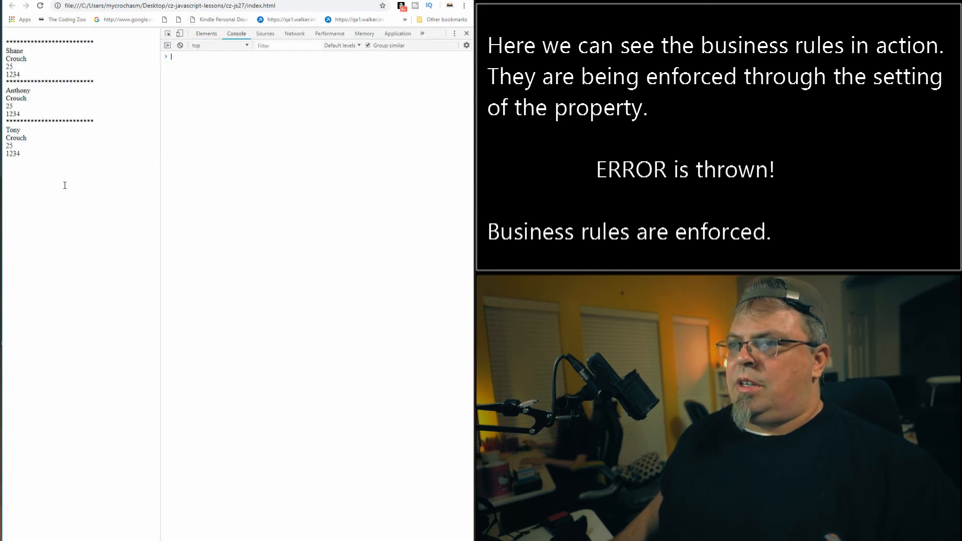
mouse_move(155, 239)
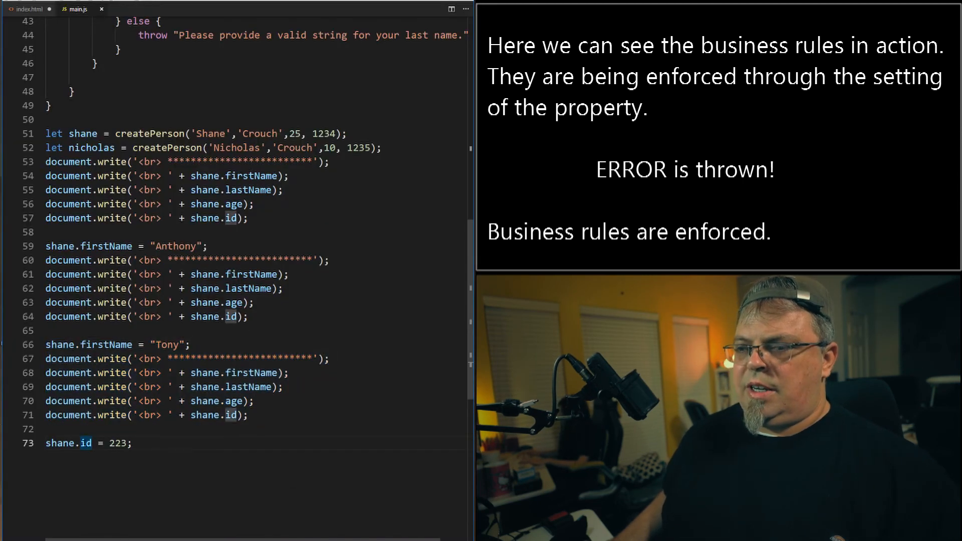
scroll("up", 3)
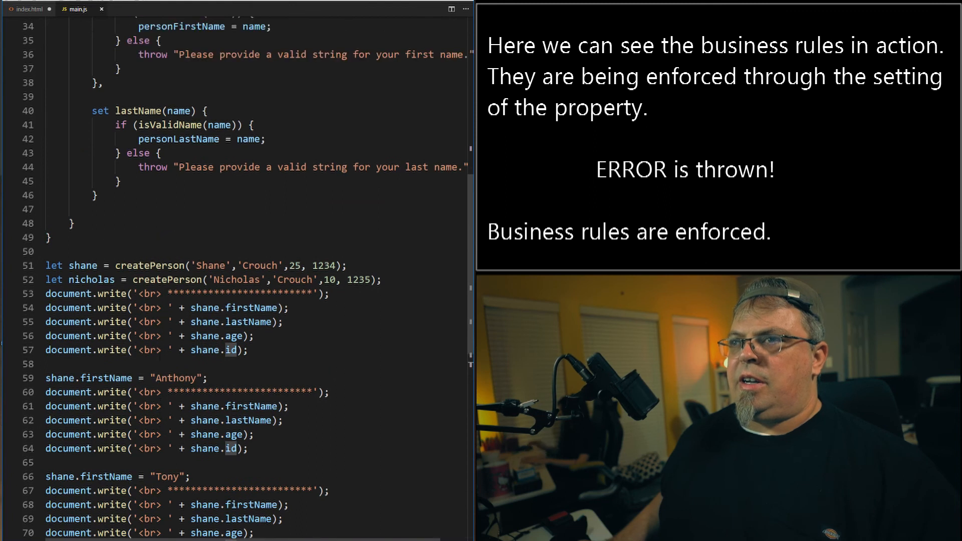
scroll("up", 3)
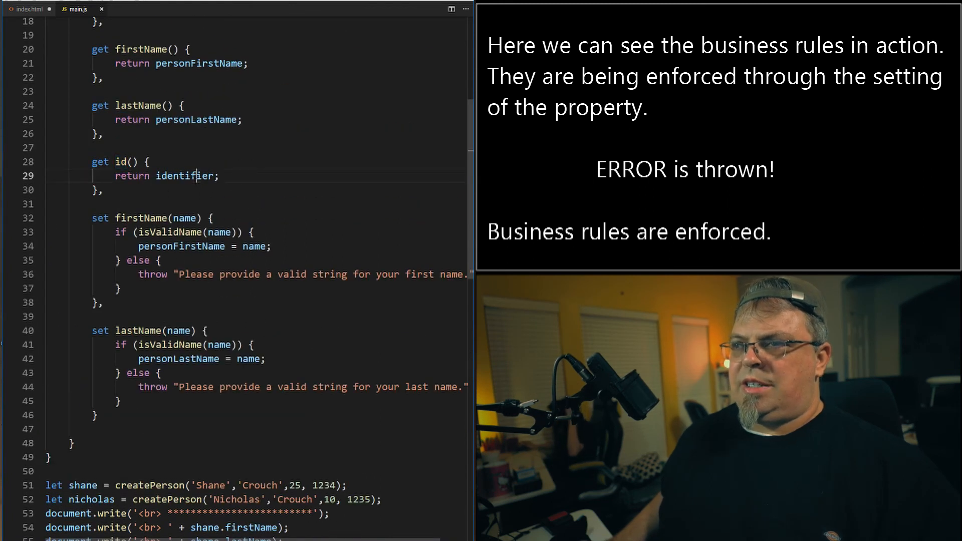
scroll("down", 3)
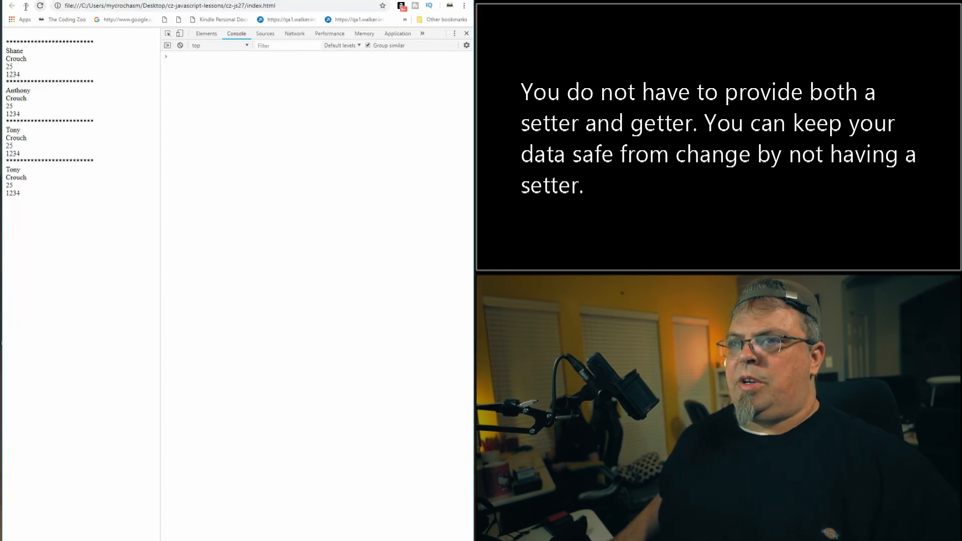
Highlight the fourth entry's id still reading 1234 despite the assignment of 223.
double_click(13, 193)
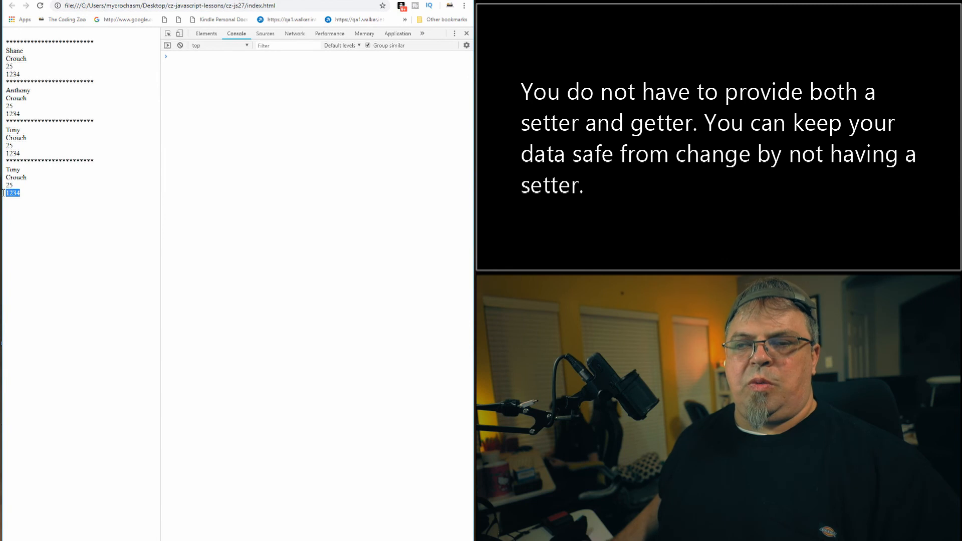